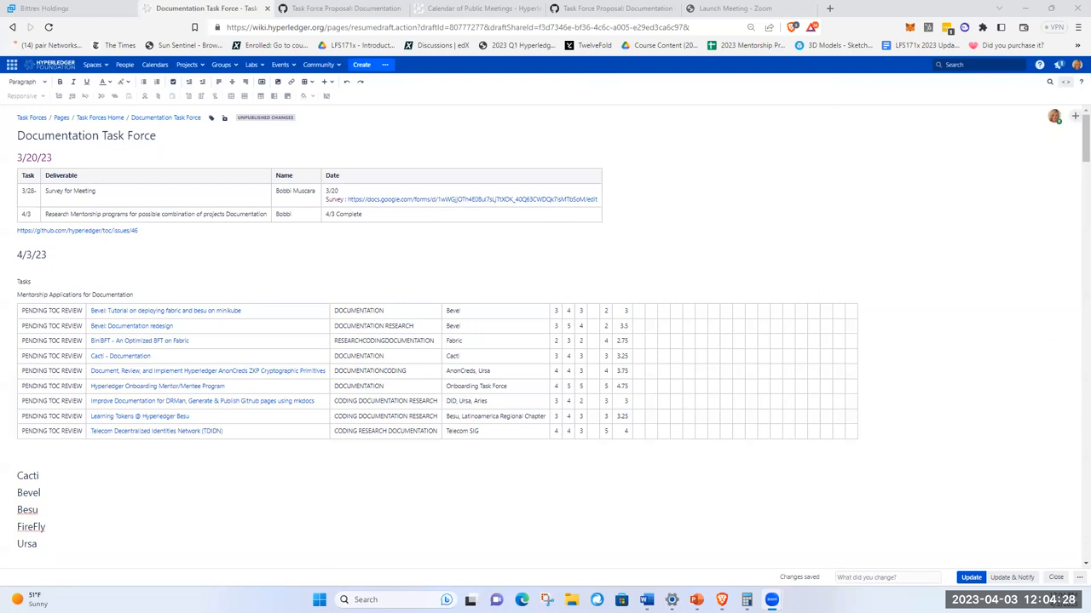
{"action": "mouse_move", "coordinate": [241, 153]}
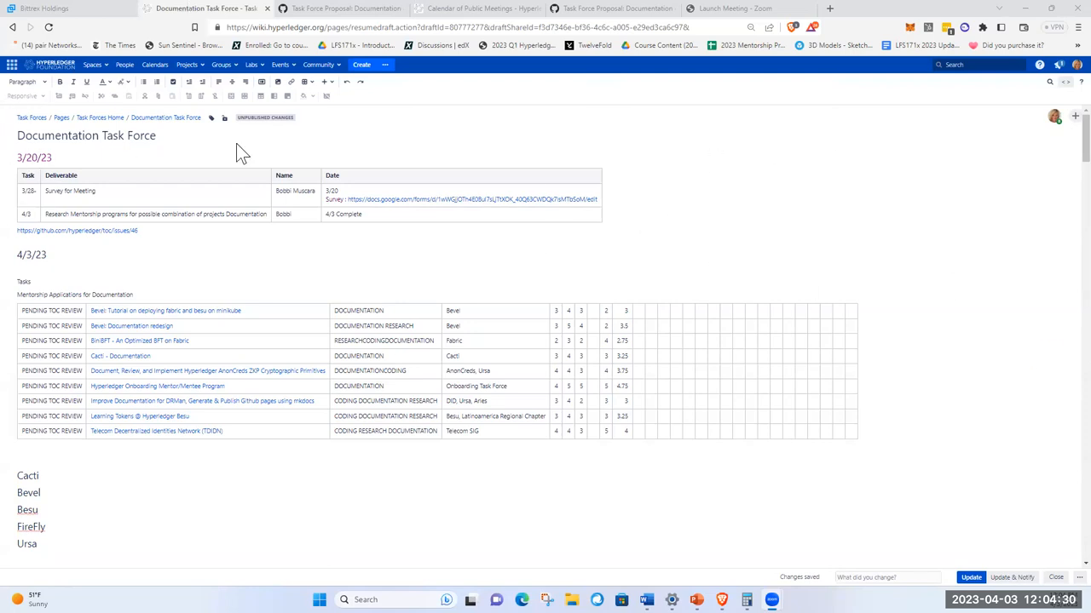
{"action": "mouse_move", "coordinate": [322, 278]}
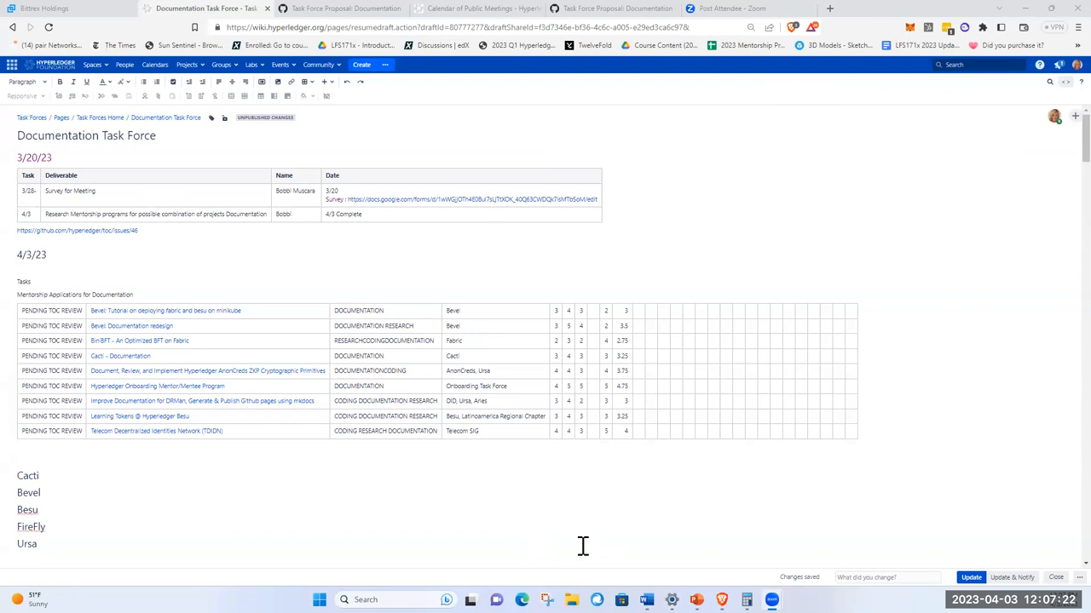
{"action": "mouse_move", "coordinate": [581, 532]}
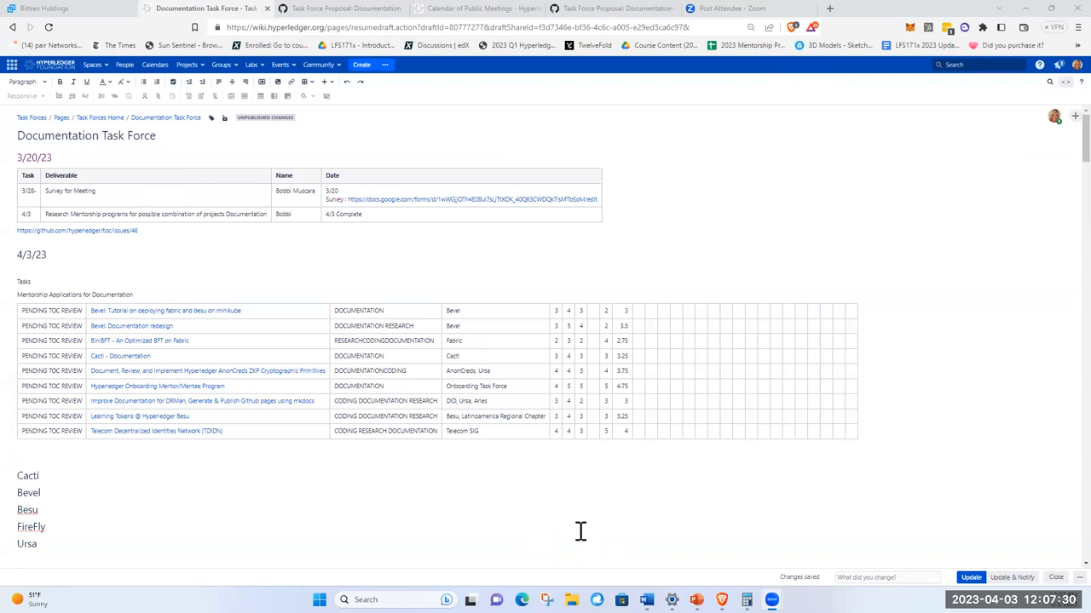
{"action": "mouse_move", "coordinate": [362, 219]}
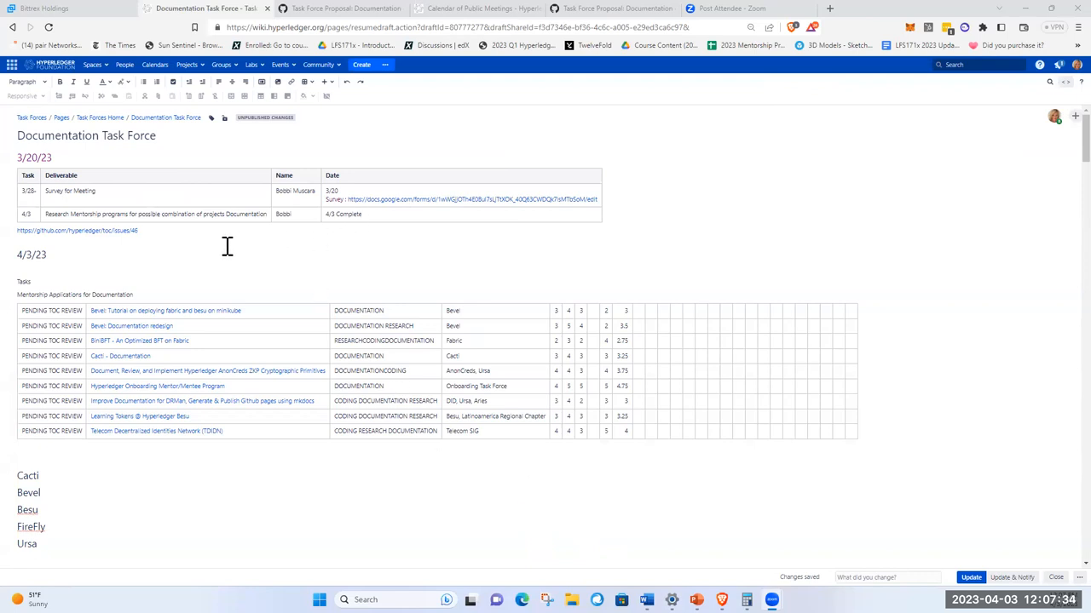
Scroll down to the Task 1 list and append 'Coders' to the Maintainer user group
{"action": "scroll", "scroll_direction": "down", "scroll_amount": 3}
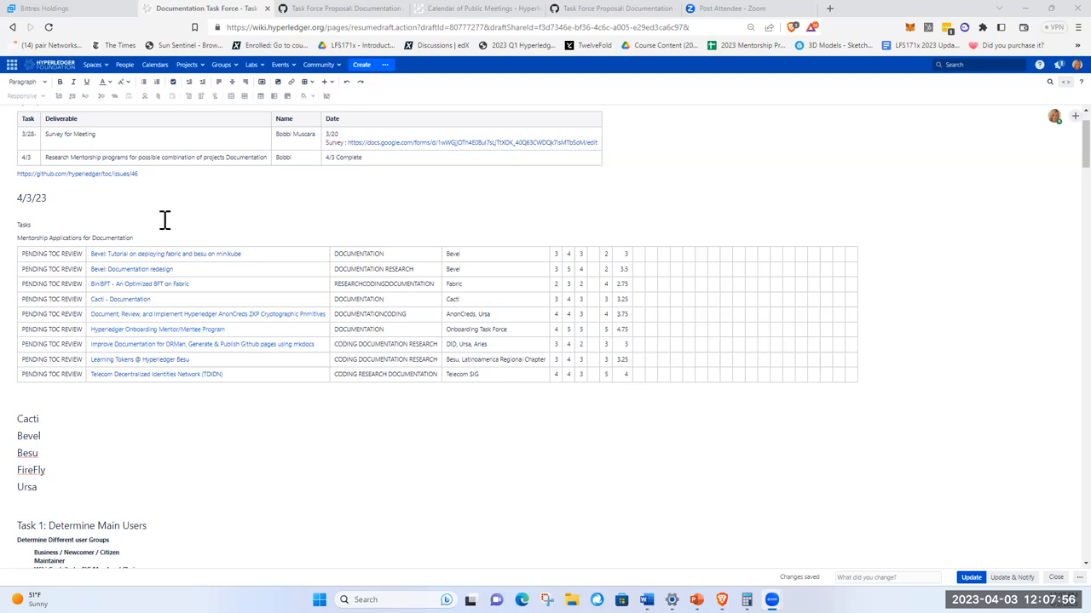
{"action": "mouse_move", "coordinate": [197, 329]}
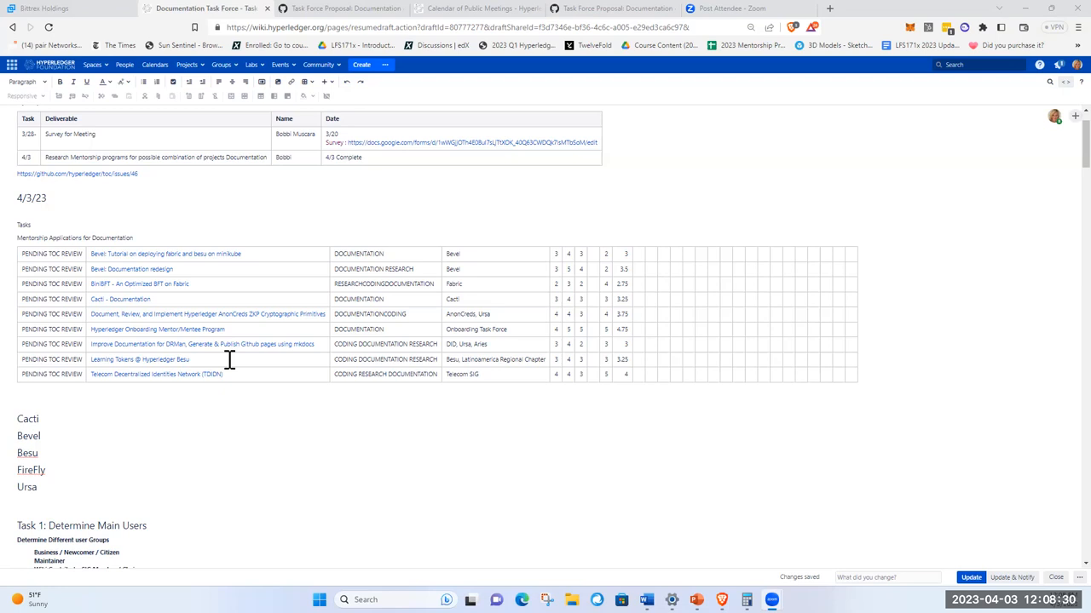
{"action": "mouse_move", "coordinate": [244, 337]}
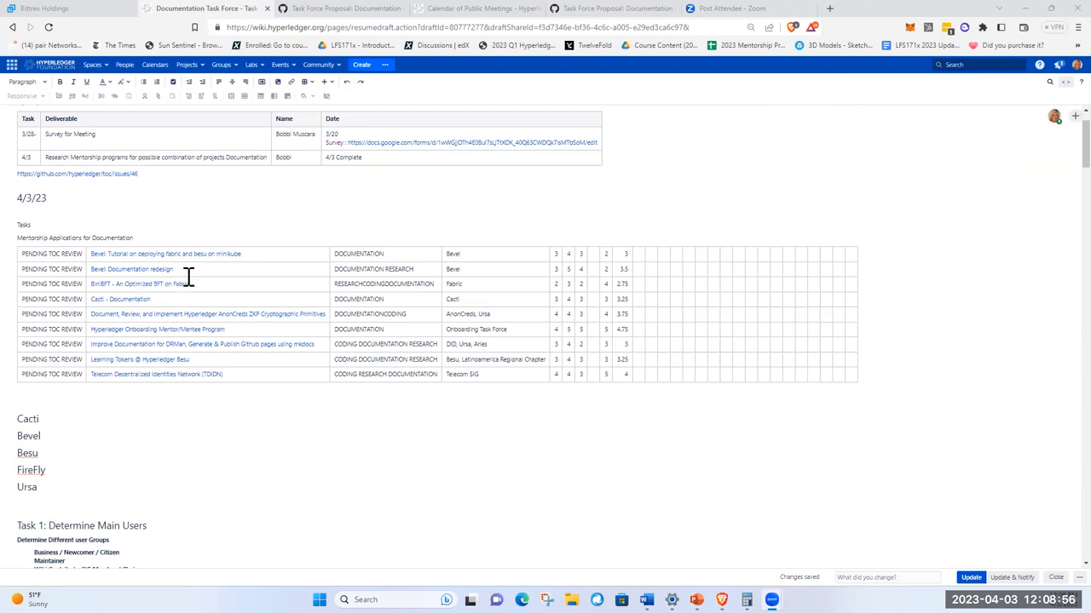
{"action": "mouse_move", "coordinate": [213, 237]}
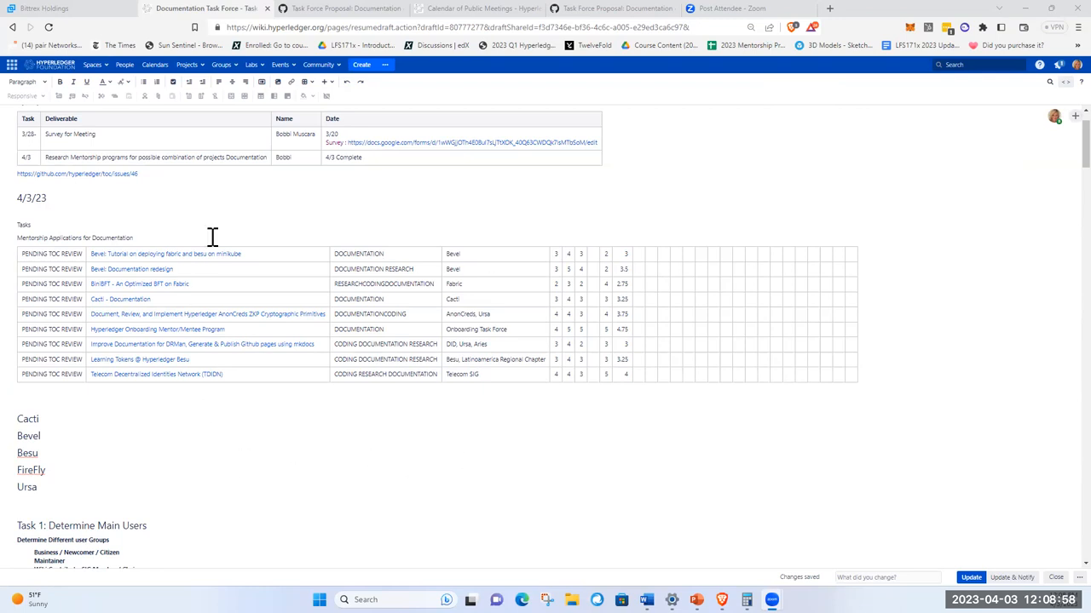
{"action": "mouse_move", "coordinate": [579, 453]}
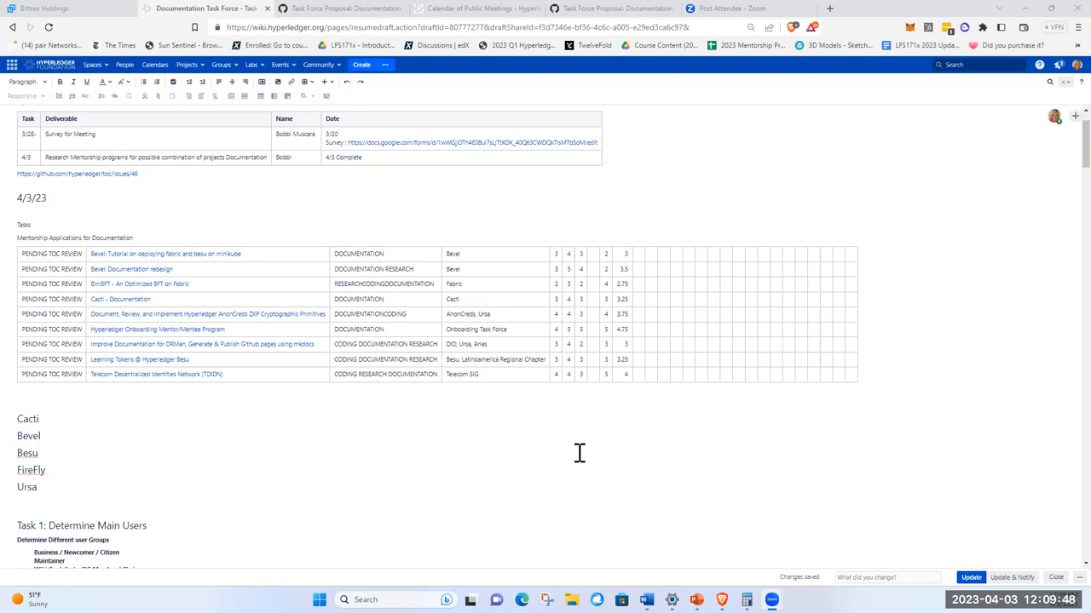
{"action": "scroll", "scroll_direction": "down", "scroll_amount": 3}
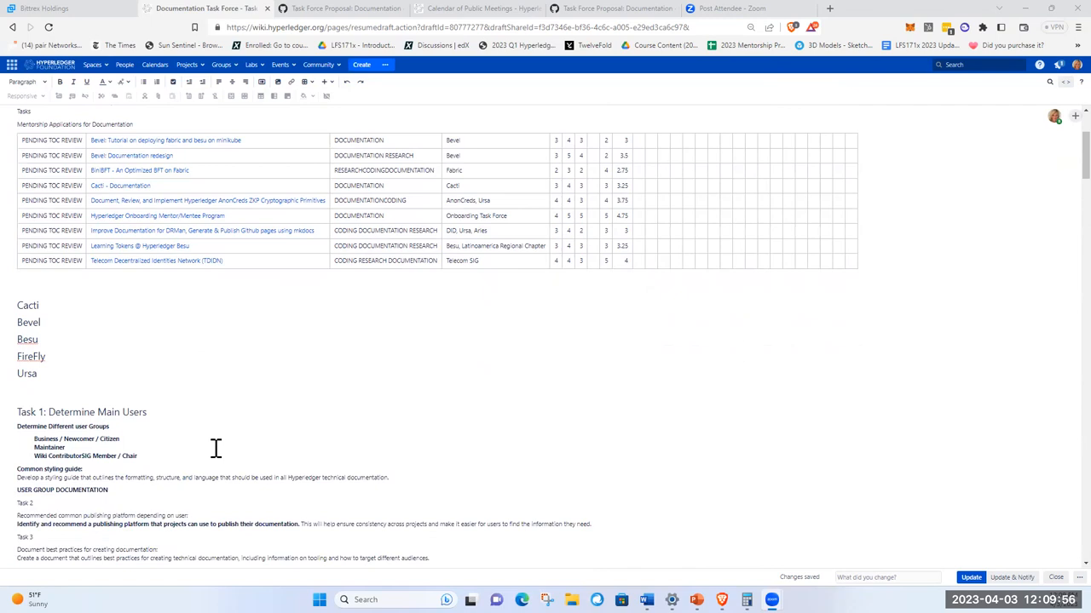
{"action": "scroll", "scroll_direction": "down", "scroll_amount": 3}
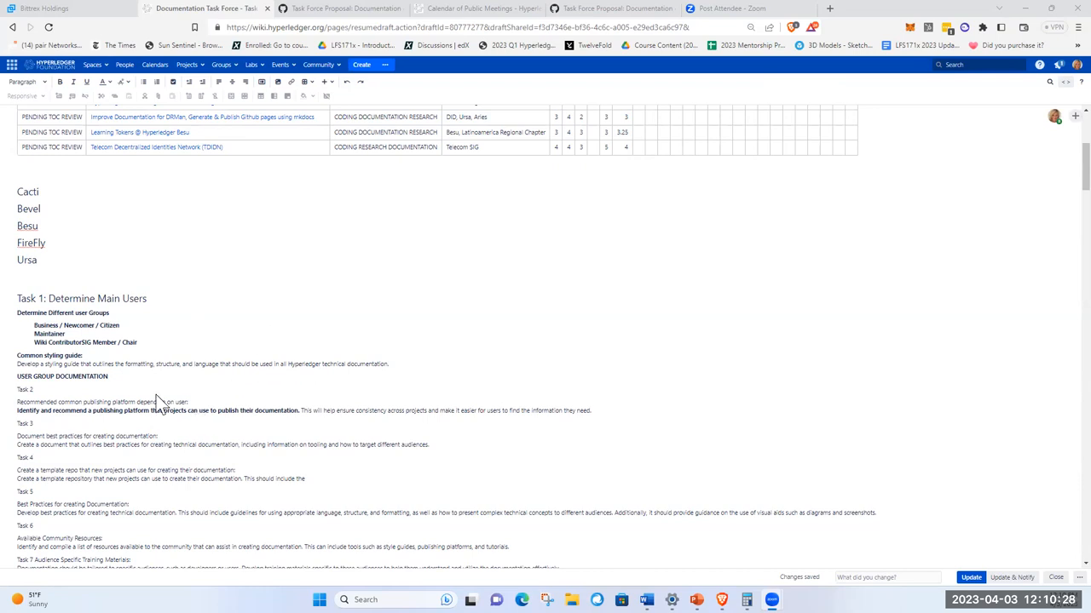
{"action": "scroll", "scroll_direction": "down", "scroll_amount": 3}
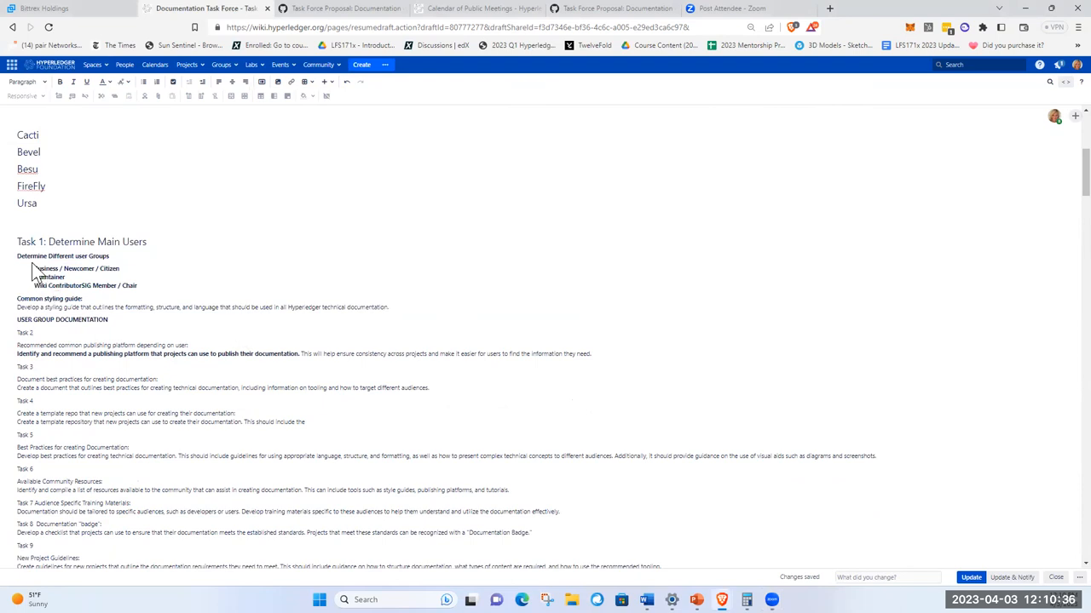
{"action": "mouse_move", "coordinate": [53, 298]}
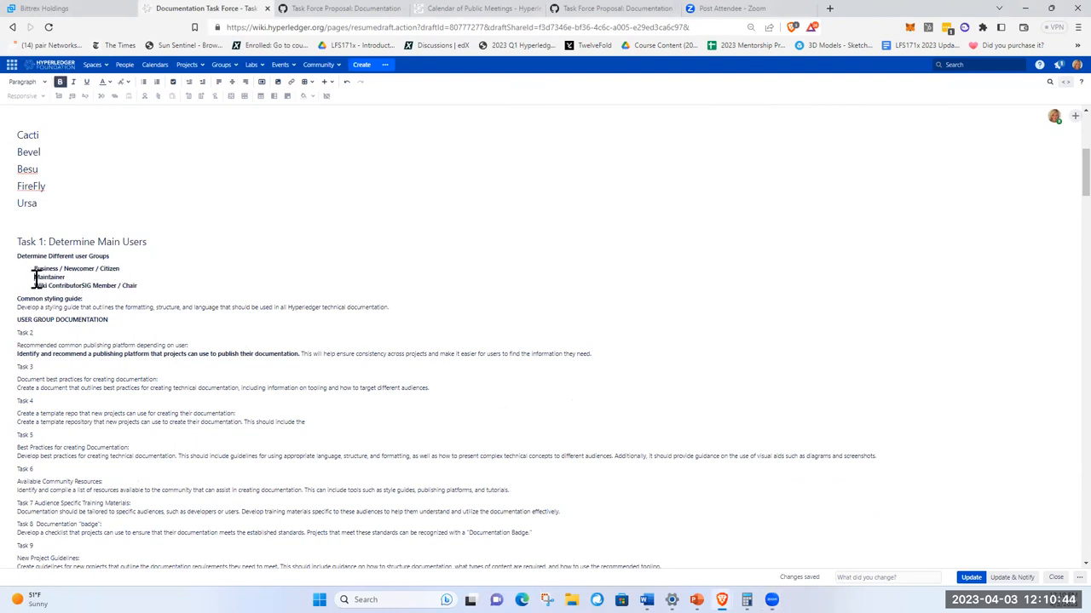
{"action": "double_click", "coordinate": [42, 276]}
{"action": "type", "text": " /"}
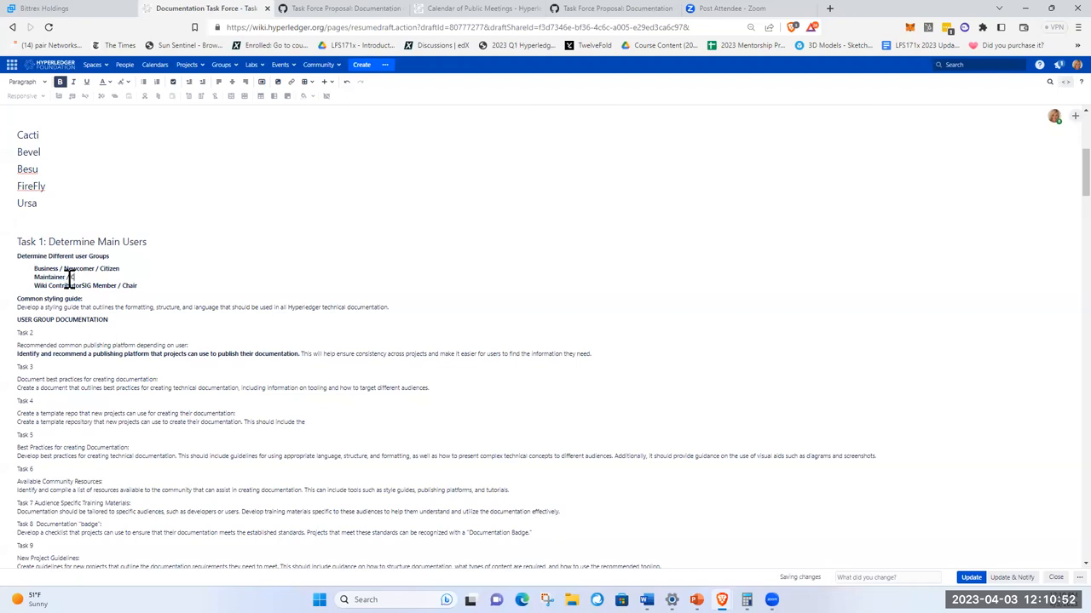
{"action": "type", "text": "Coders"}
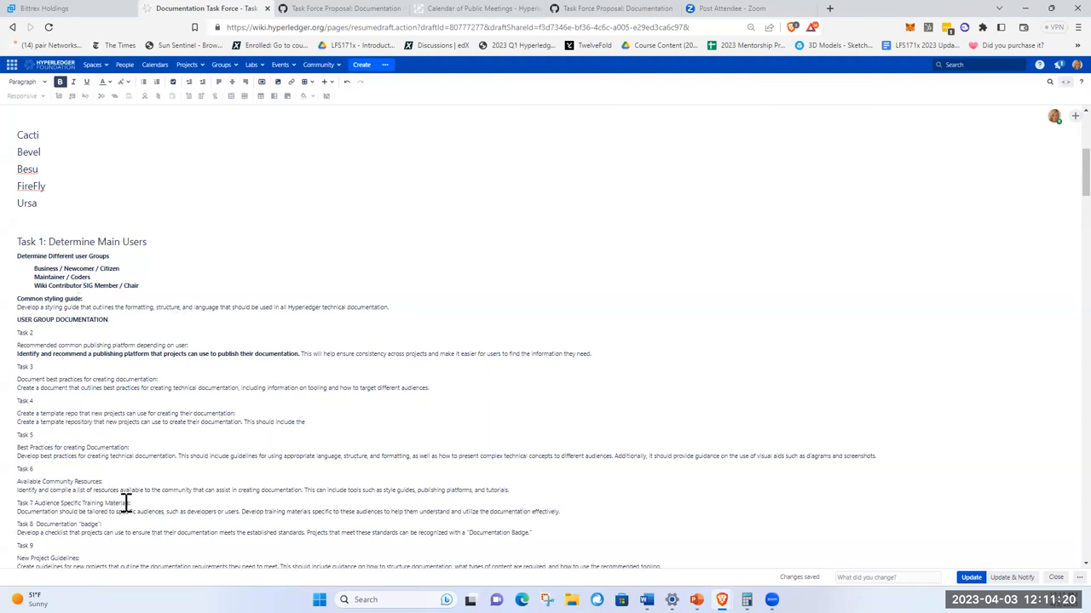
{"action": "mouse_move", "coordinate": [267, 302]}
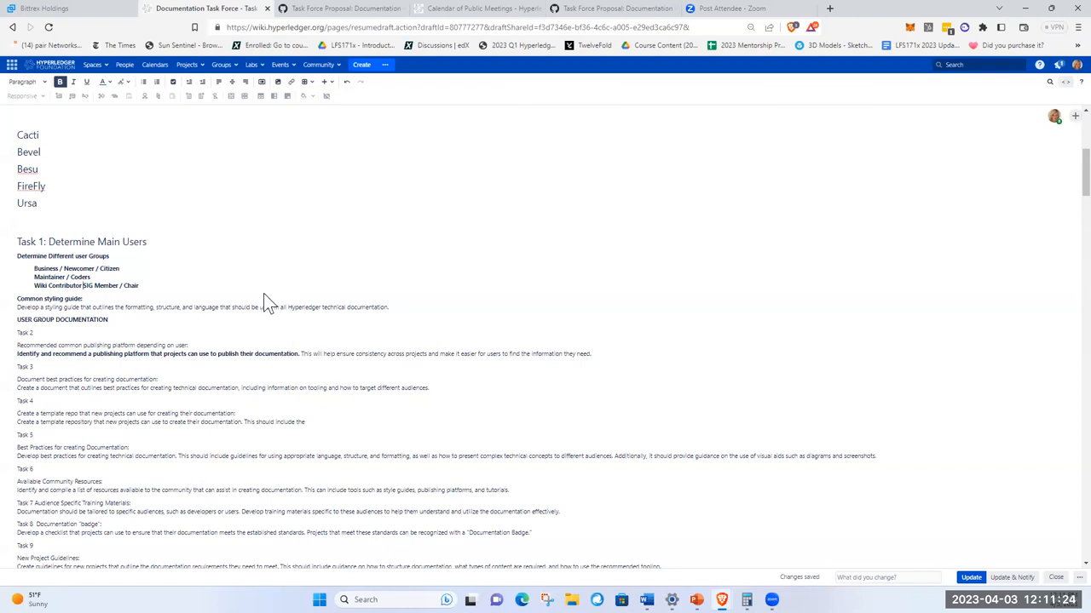
{"action": "mouse_move", "coordinate": [354, 298]}
{"action": "type", "text": " /"}
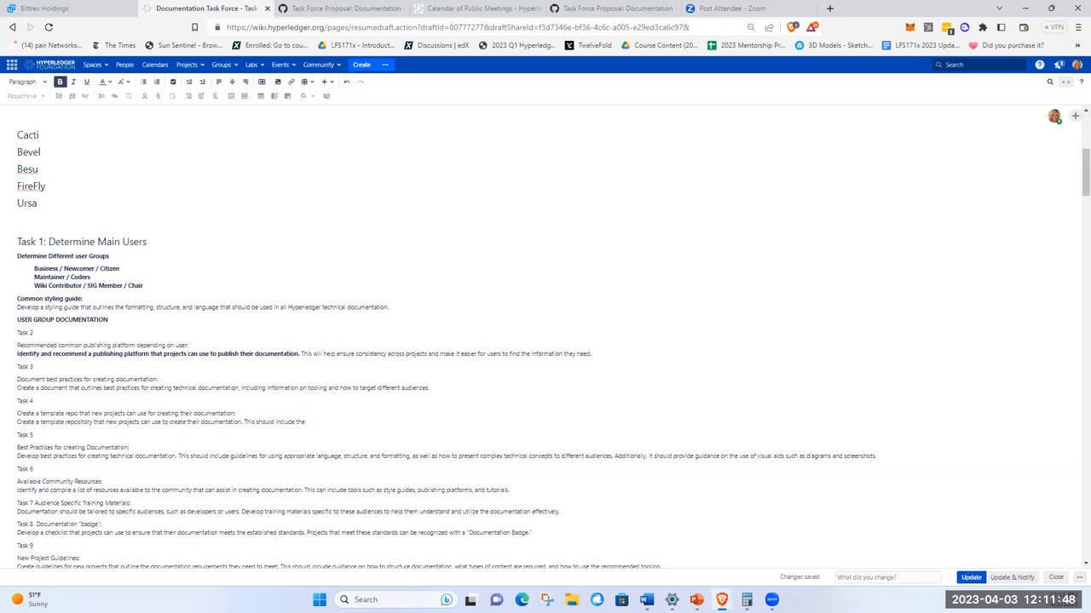
{"action": "mouse_move", "coordinate": [740, 472]}
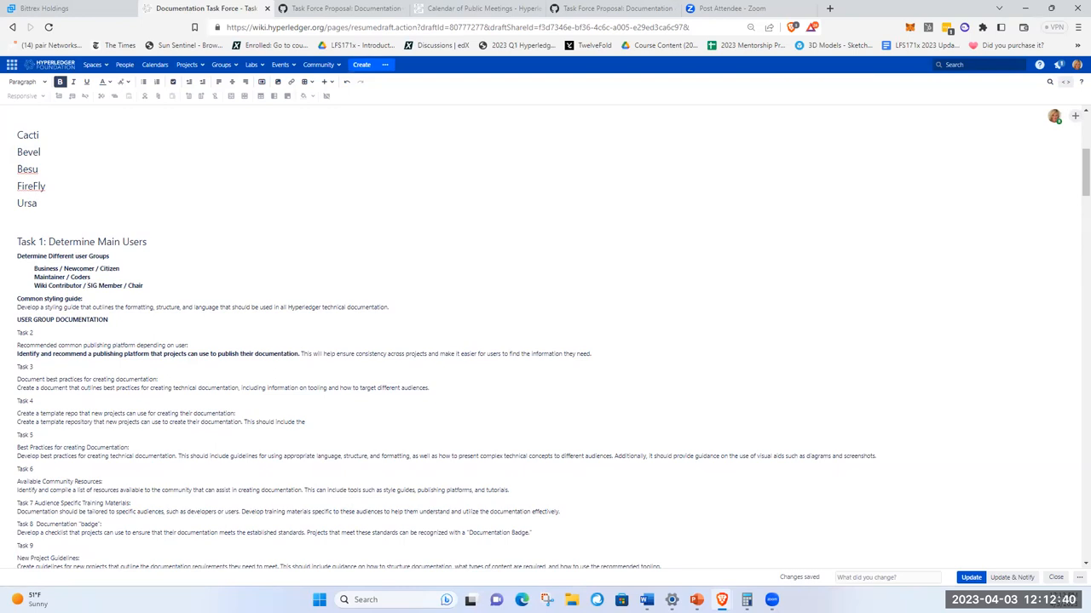
{"action": "mouse_move", "coordinate": [913, 102]}
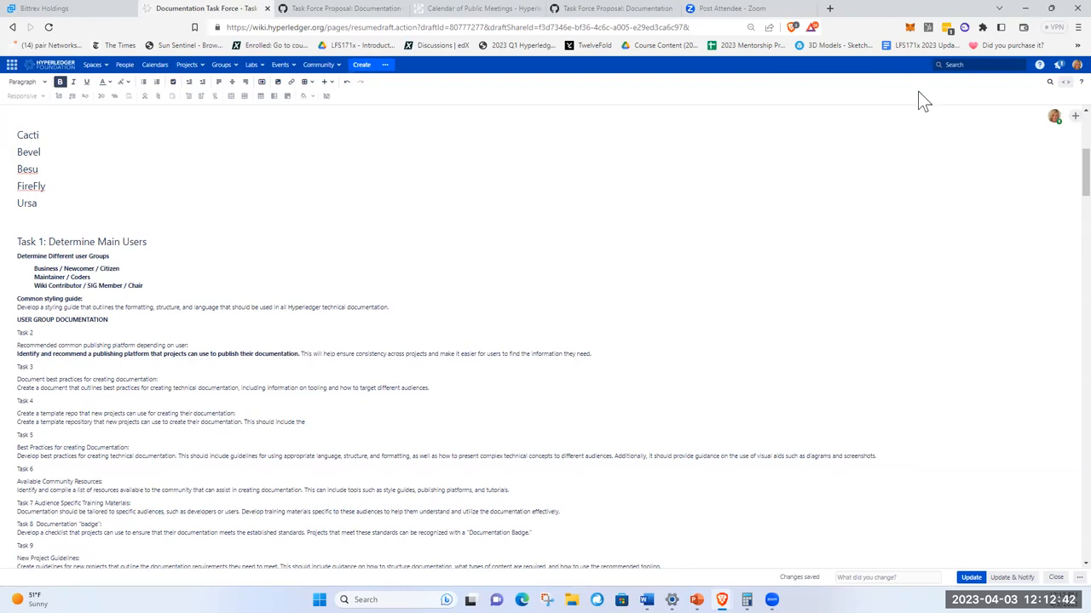
{"action": "scroll", "scroll_direction": "up", "scroll_amount": 3}
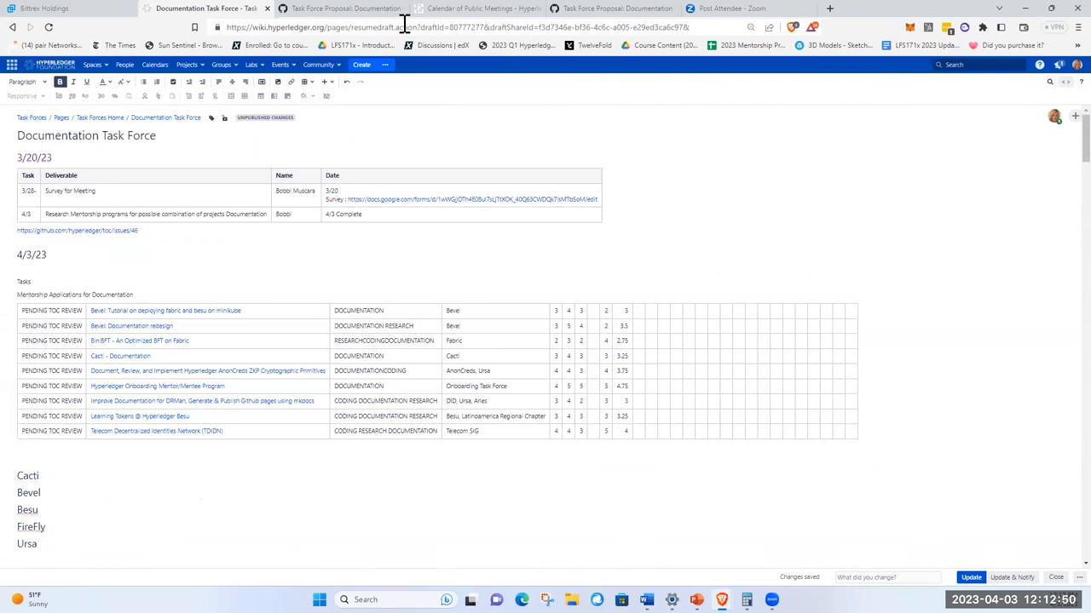
{"action": "mouse_move", "coordinate": [399, 126]}
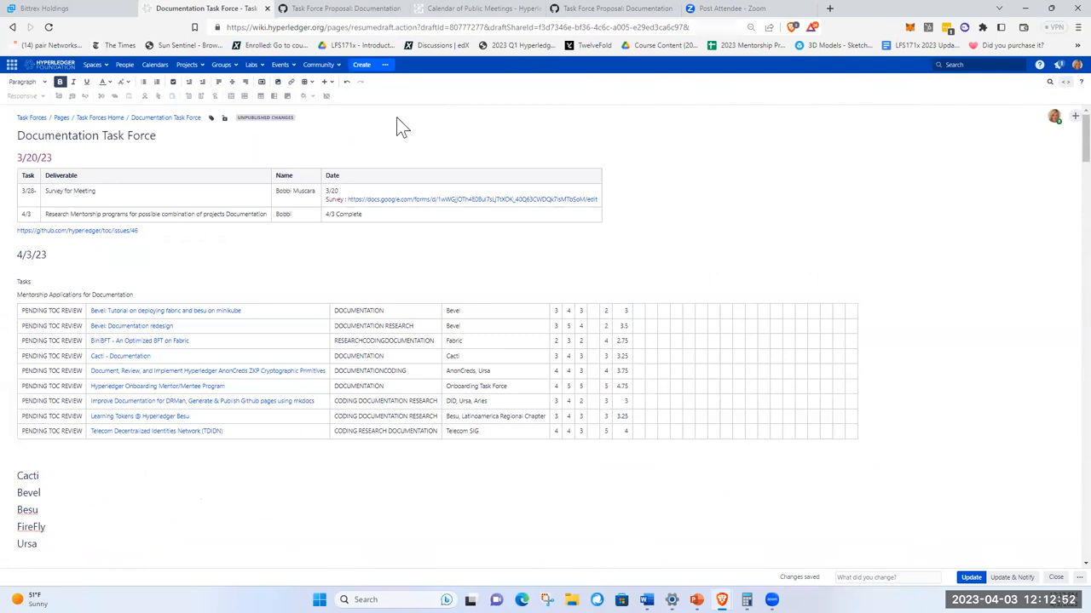
{"action": "scroll", "scroll_direction": "down", "scroll_amount": 3}
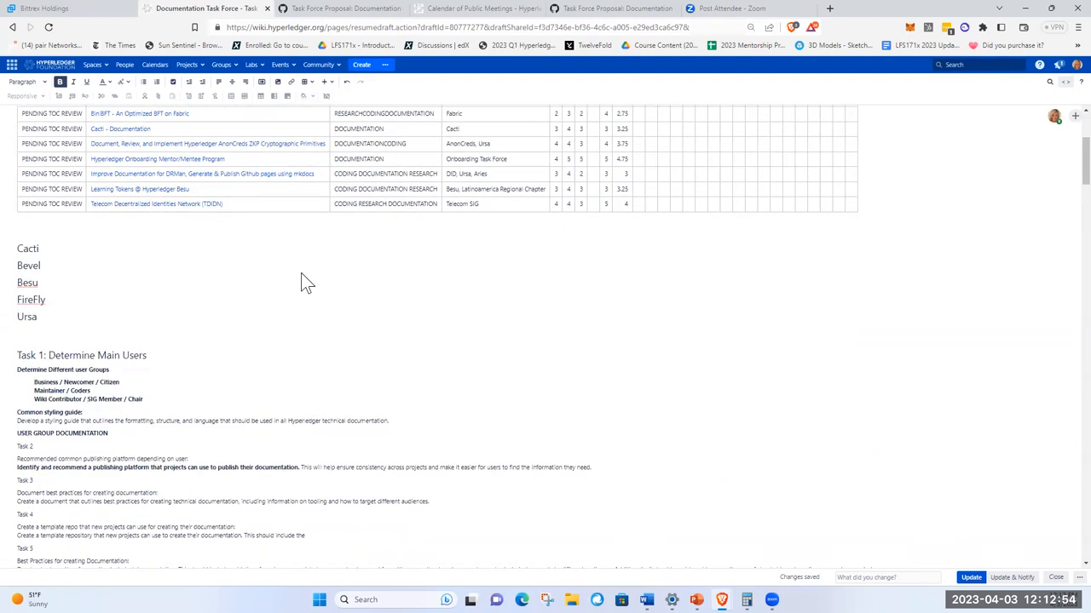
{"action": "scroll", "scroll_direction": "down", "scroll_amount": 3}
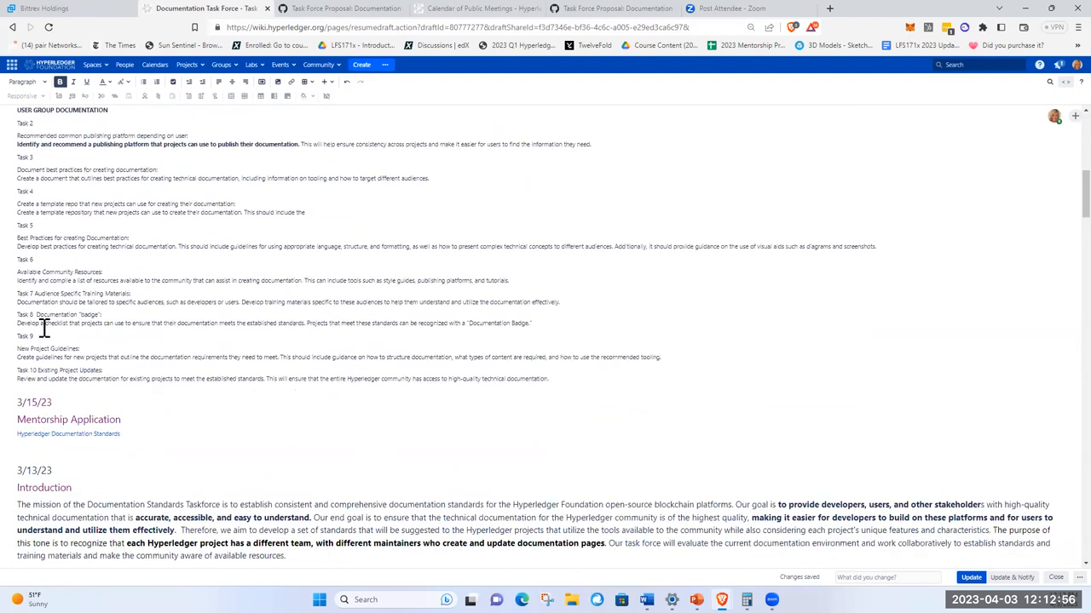
{"action": "scroll", "scroll_direction": "down", "scroll_amount": 3}
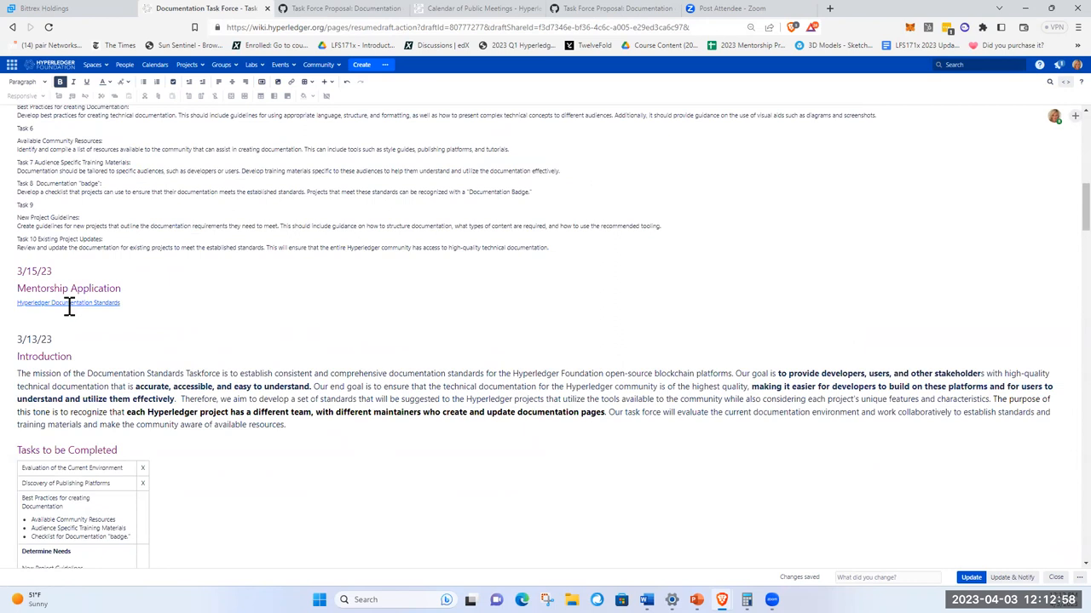
{"action": "left_click", "coordinate": [69, 304]}
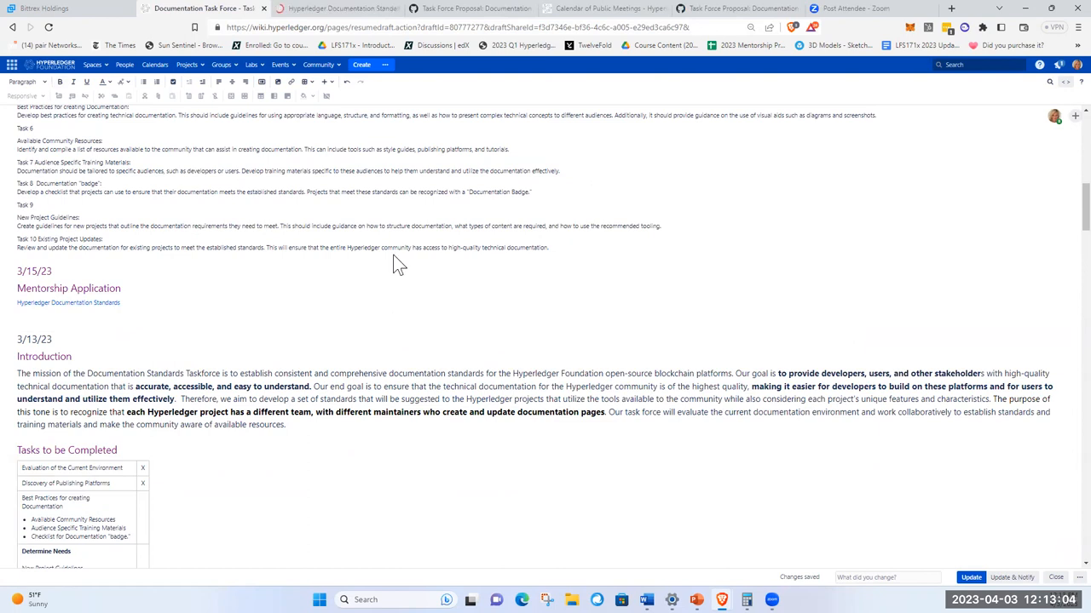
{"action": "mouse_move", "coordinate": [341, 12]}
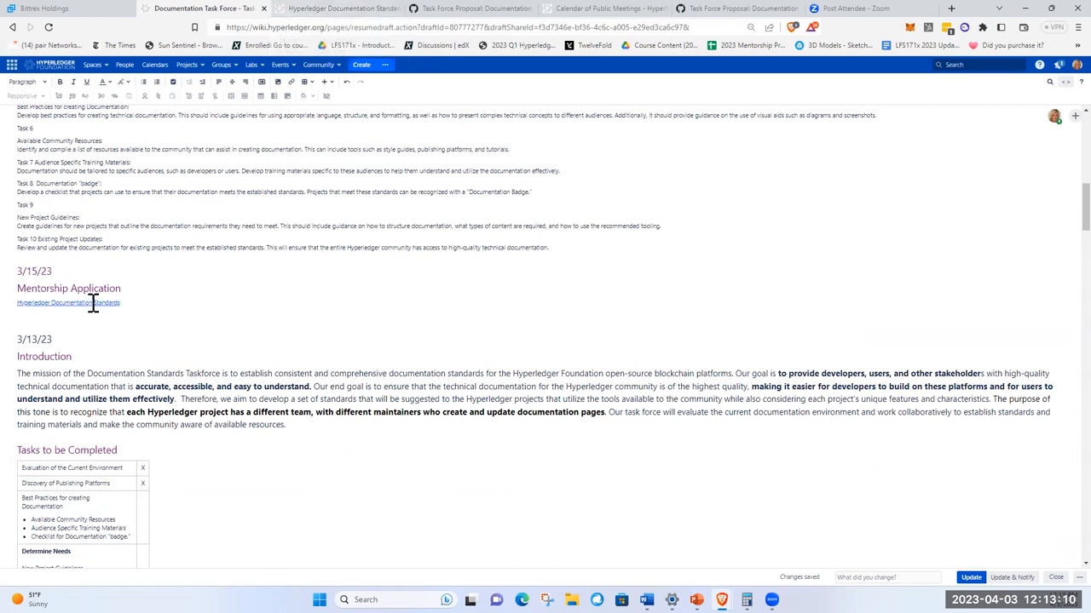
{"action": "left_click", "coordinate": [68, 302]}
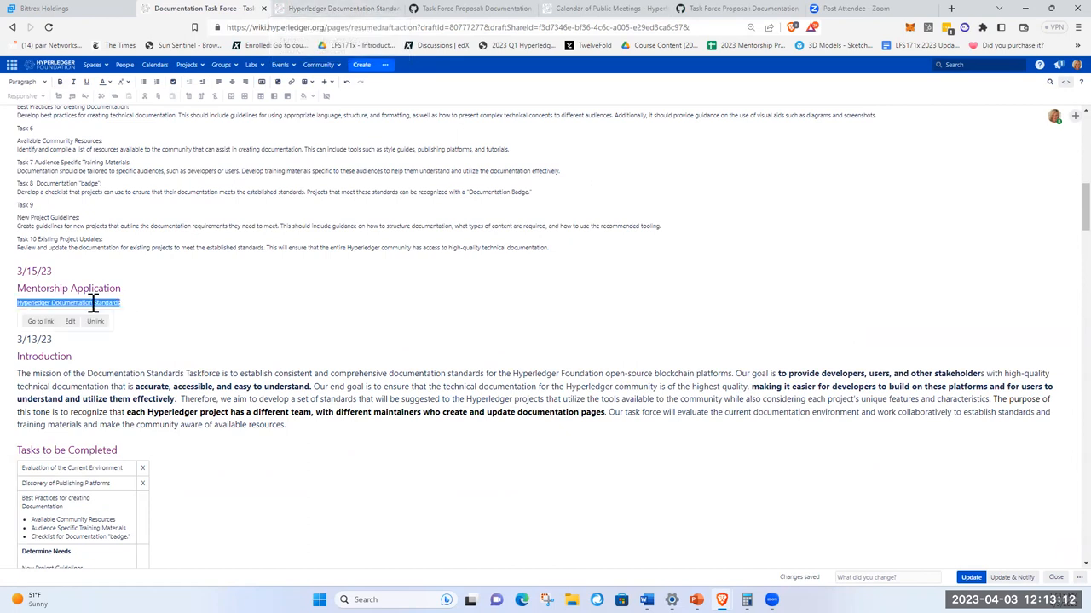
{"action": "right_click", "coordinate": [69, 303]}
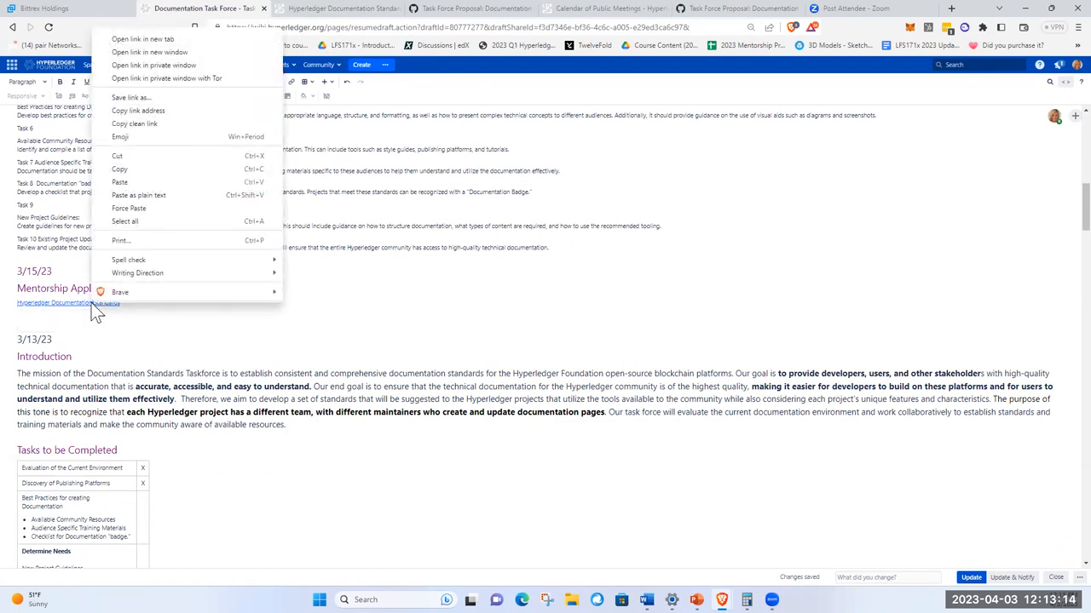
{"action": "left_click", "coordinate": [490, 262]}
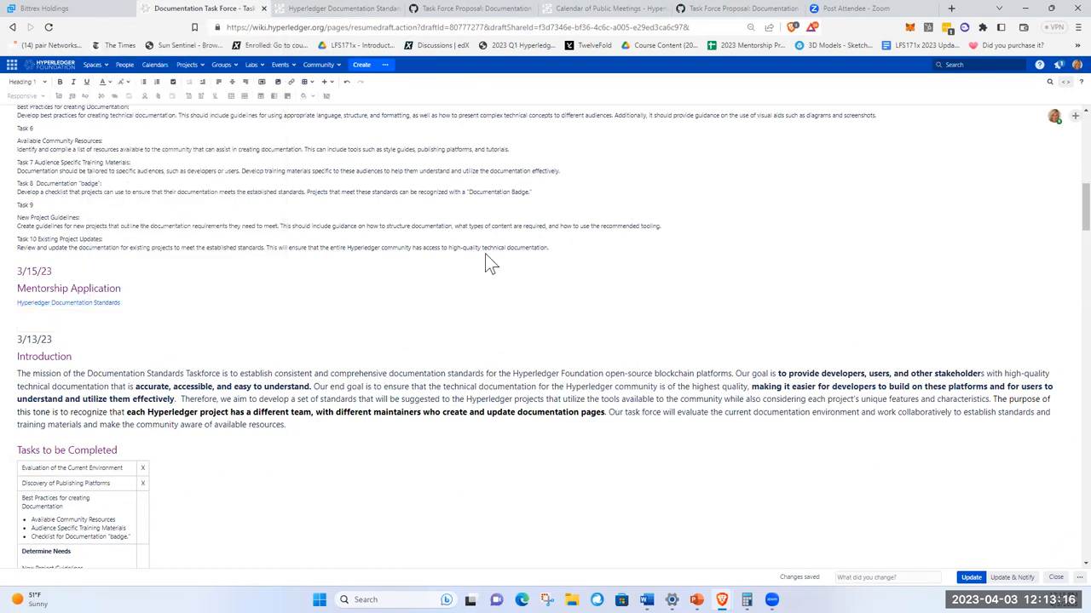
{"action": "scroll", "scroll_direction": "down", "scroll_amount": 3}
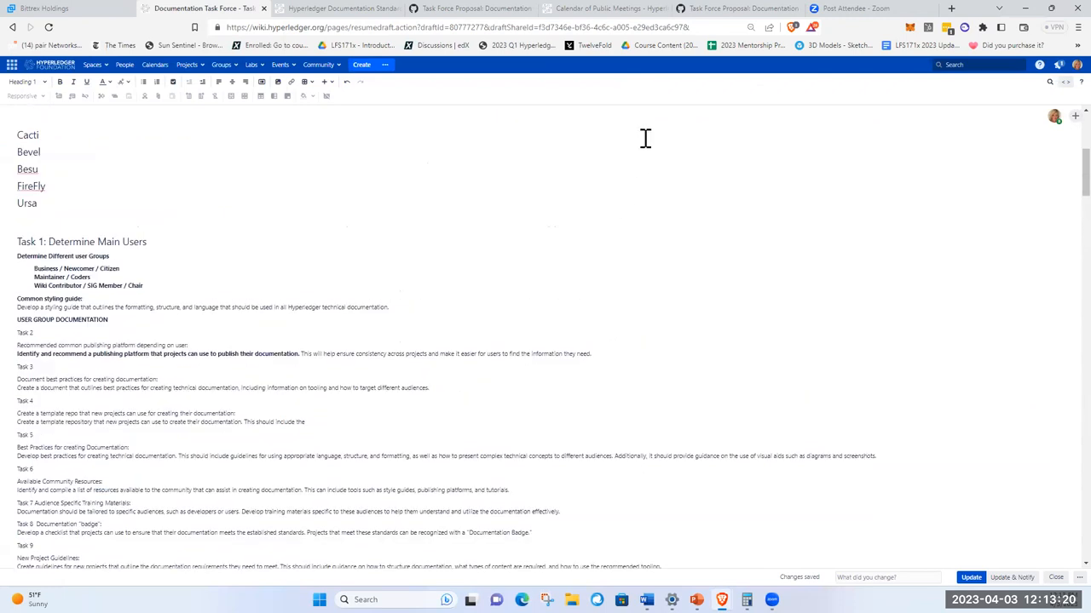
From the mentorship proposal review sheet, follow the Hyperledger Documentation Standards entry's wiki link
{"action": "left_click", "coordinate": [754, 45]}
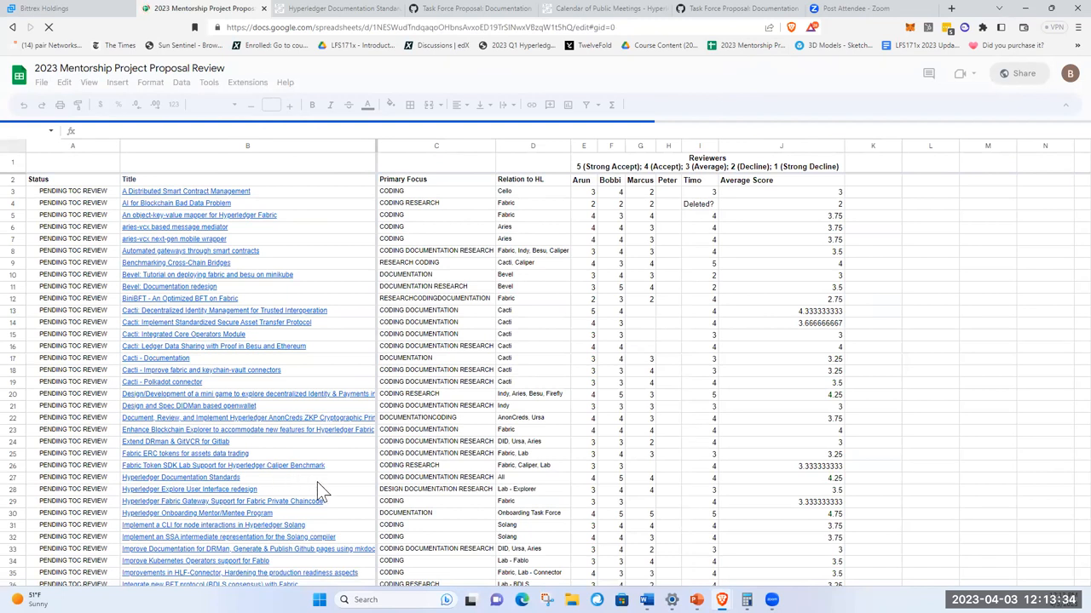
{"action": "left_click", "coordinate": [69, 161]}
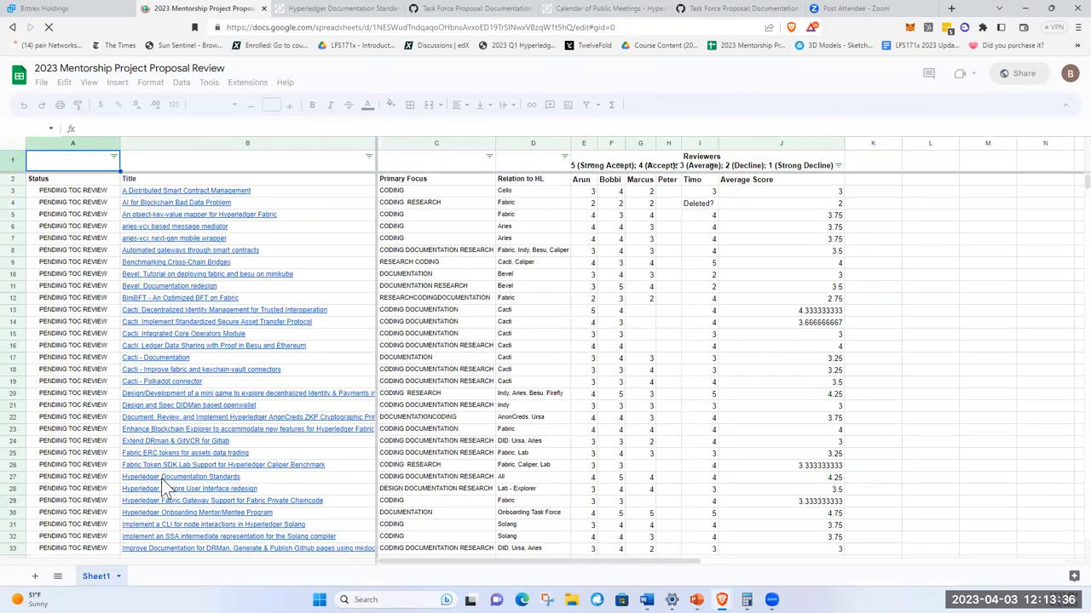
{"action": "left_click", "coordinate": [181, 477]}
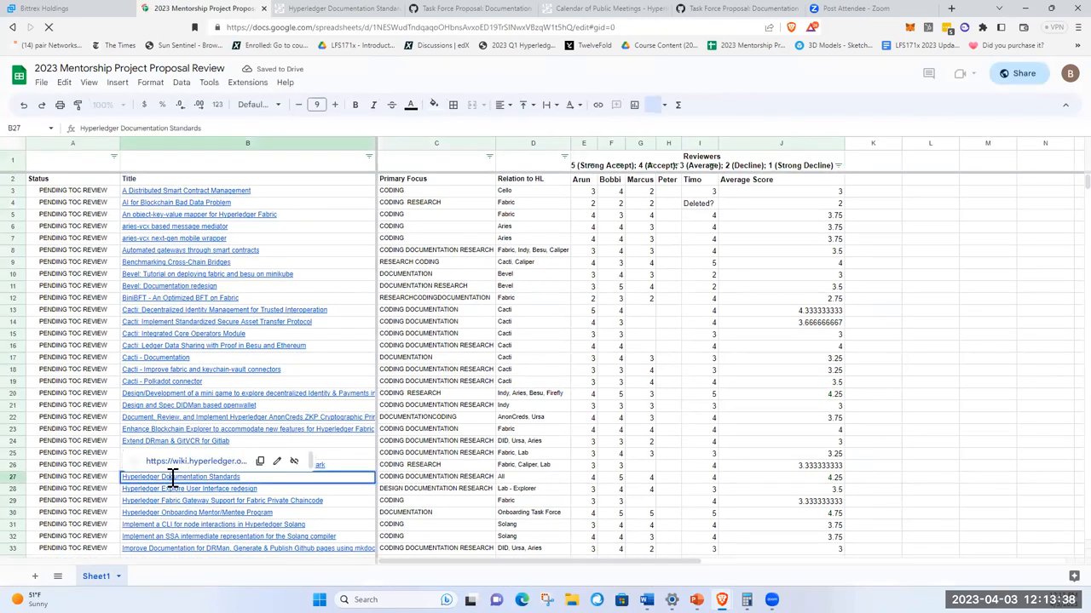
{"action": "left_click", "coordinate": [165, 461]}
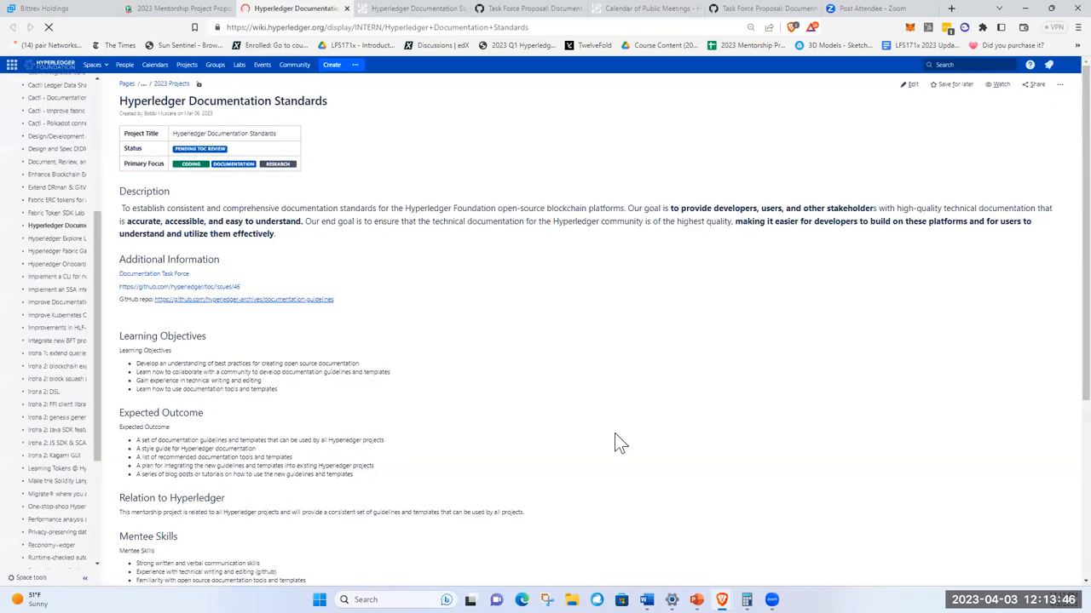
Scroll down the Hyperledger Documentation Standards page to mentee skills and mentor contact
{"action": "scroll", "scroll_direction": "down", "scroll_amount": 3}
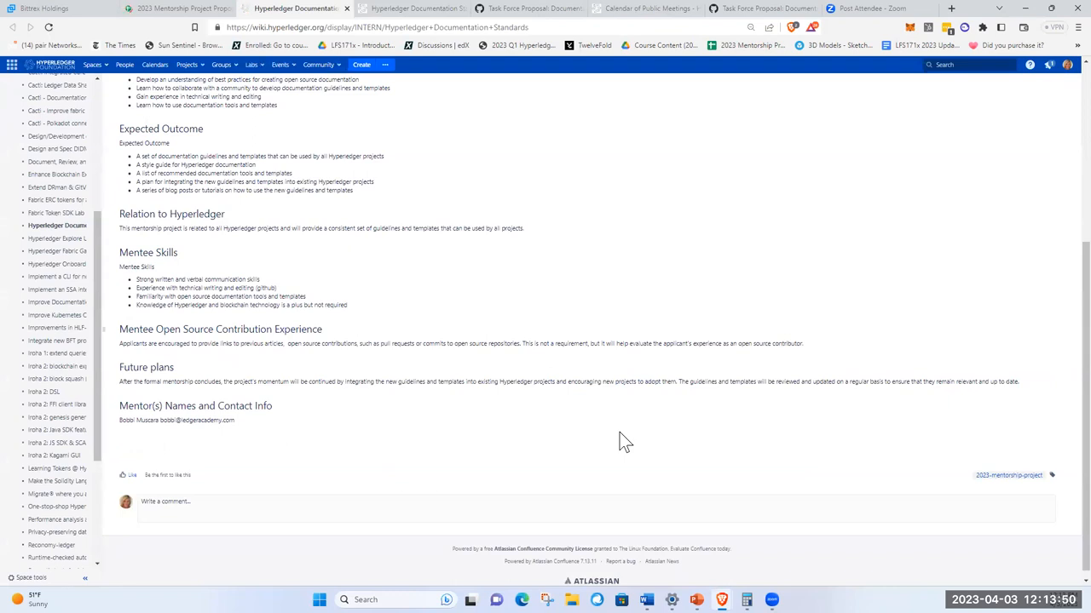
{"action": "mouse_move", "coordinate": [632, 437]}
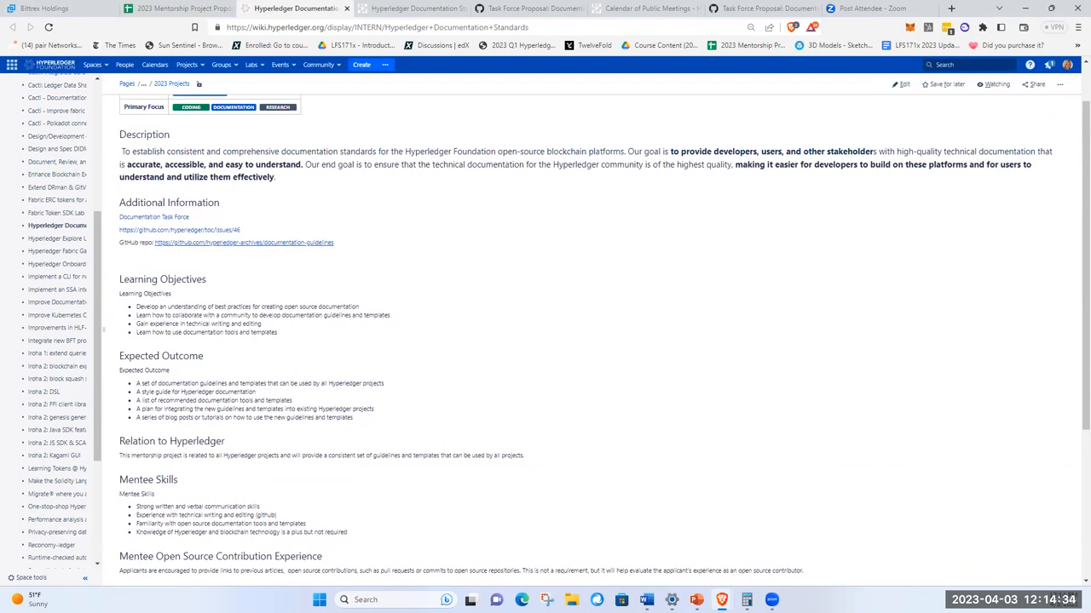
{"action": "mouse_move", "coordinate": [300, 368]}
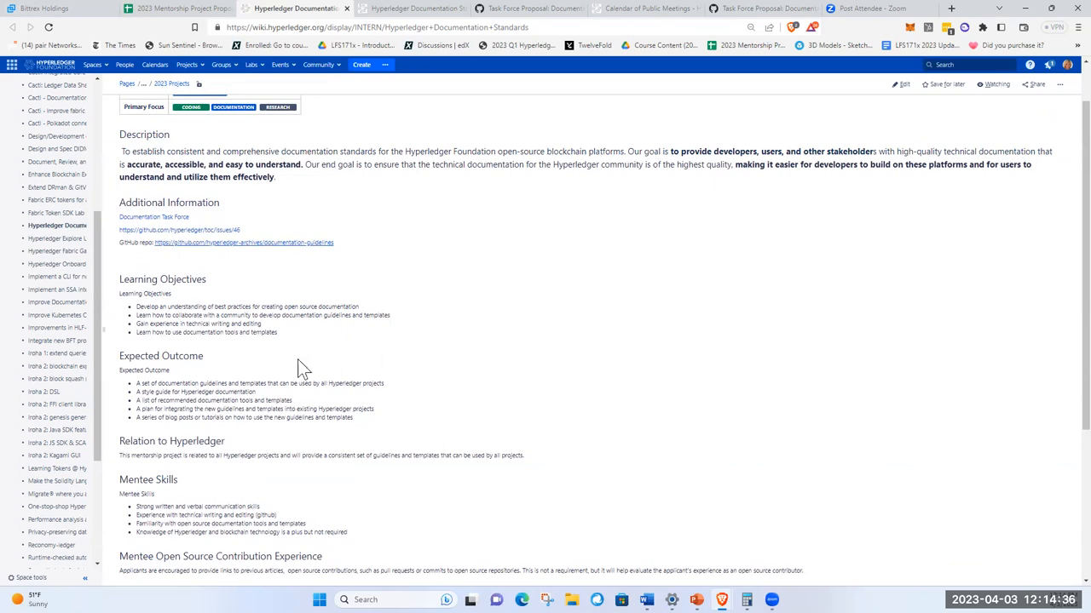
{"action": "mouse_move", "coordinate": [330, 513]}
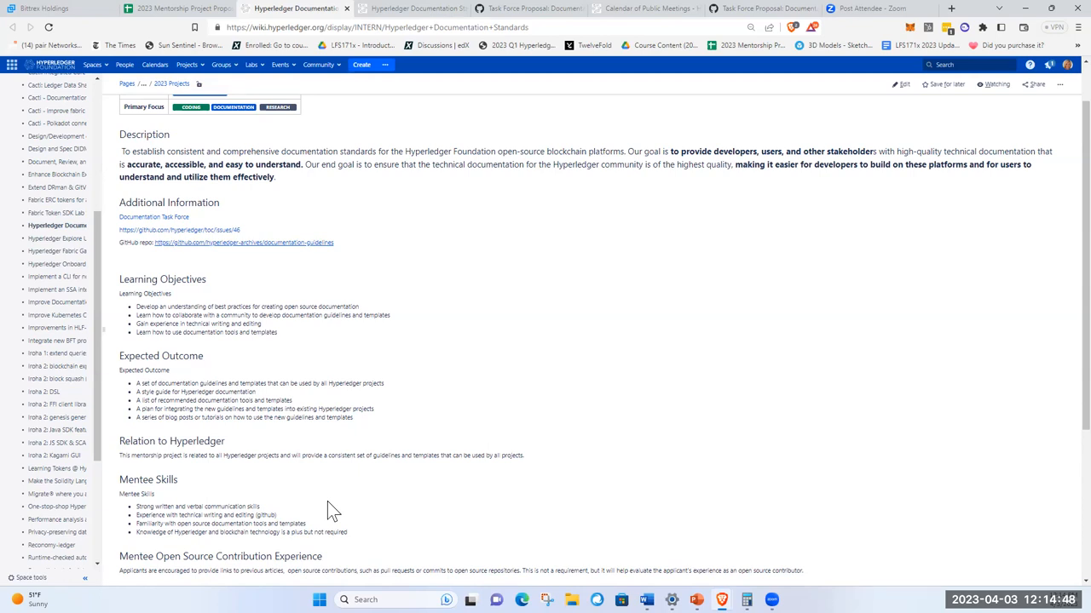
{"action": "mouse_move", "coordinate": [526, 432]}
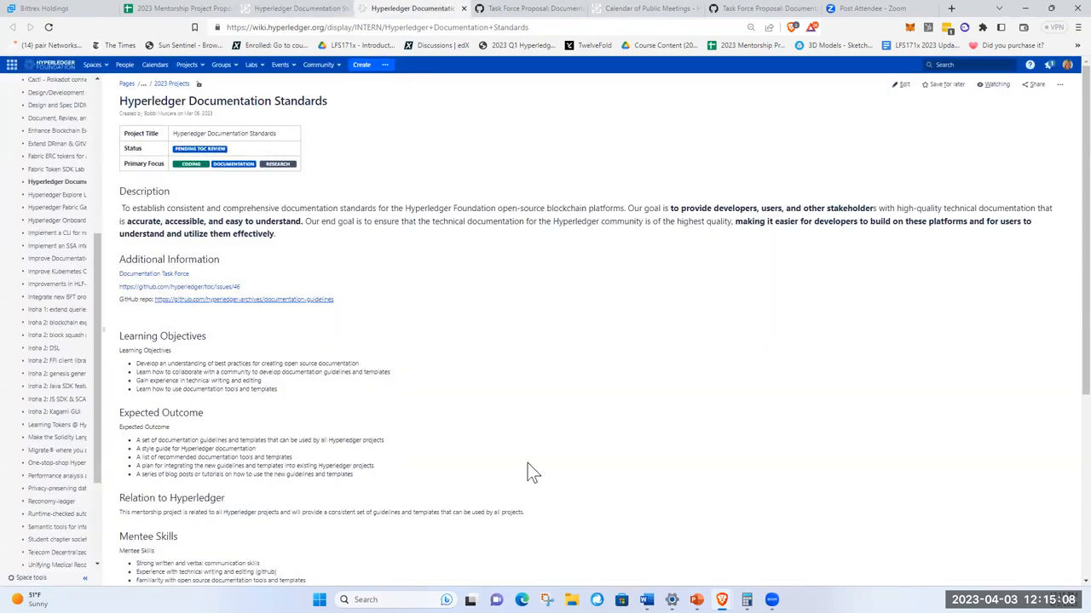
{"action": "mouse_move", "coordinate": [634, 23]}
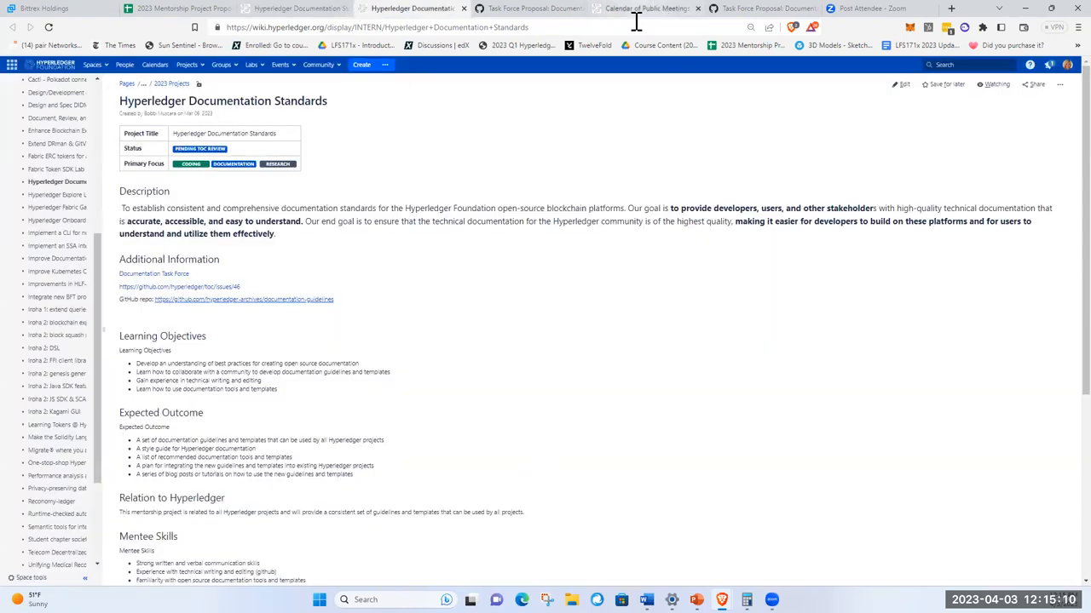
{"action": "mouse_move", "coordinate": [496, 255]}
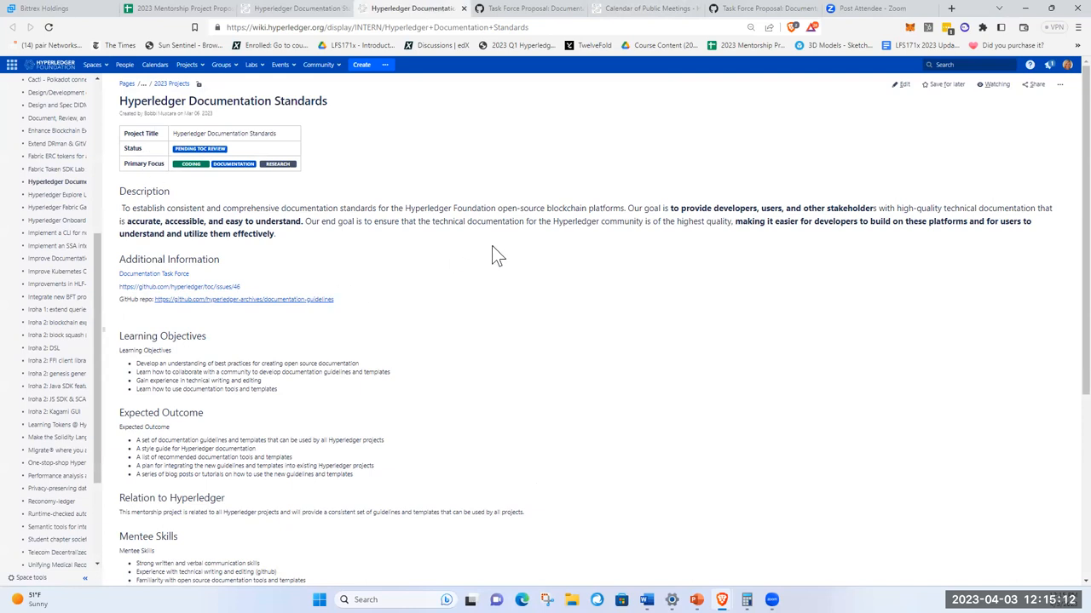
{"action": "mouse_move", "coordinate": [583, 313]}
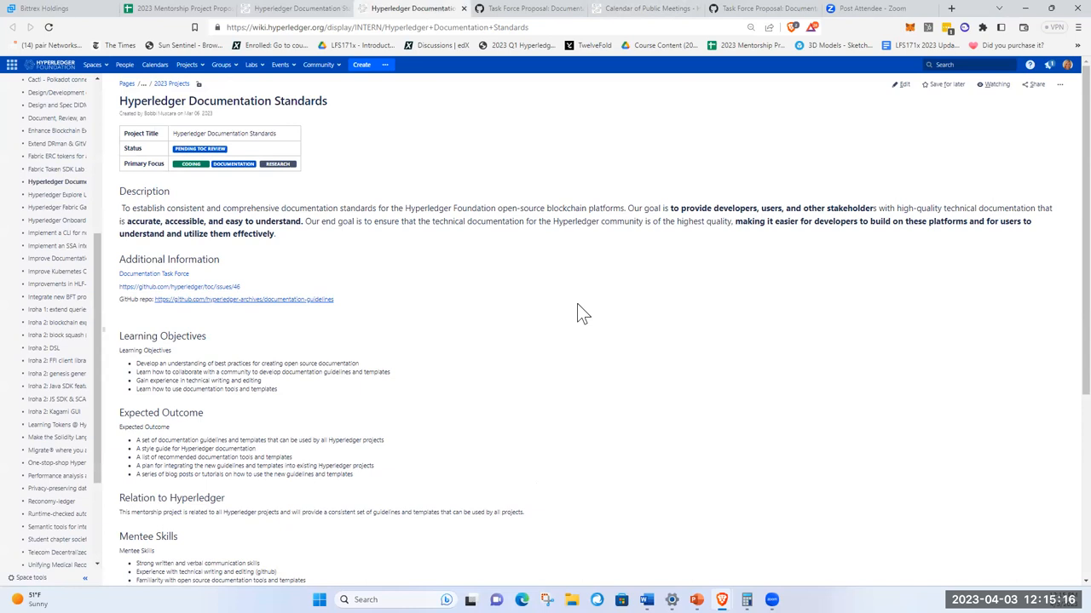
{"action": "mouse_move", "coordinate": [460, 152]}
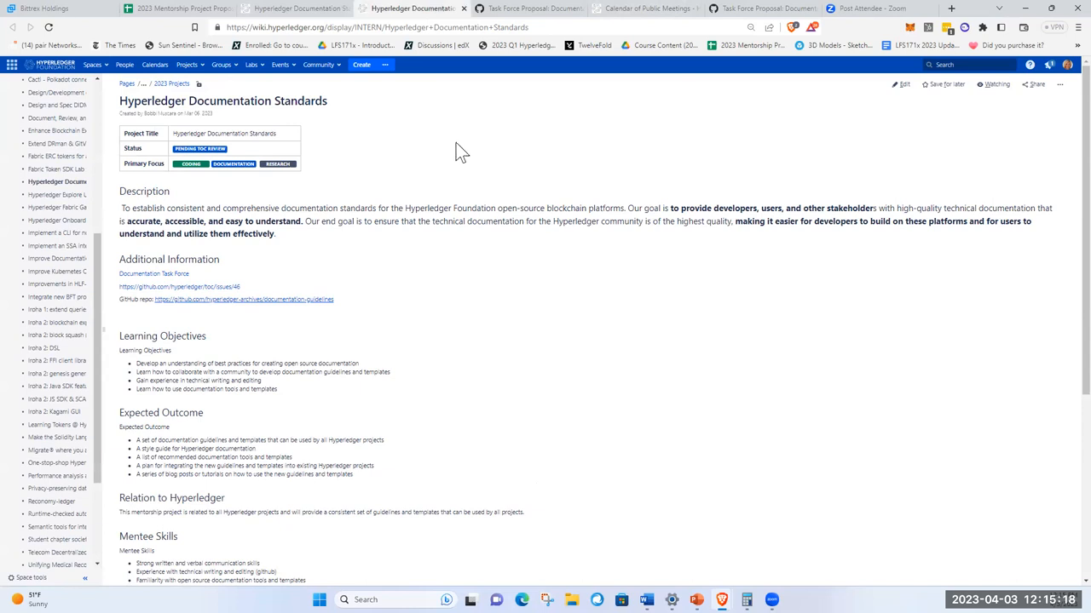
{"action": "mouse_move", "coordinate": [186, 299]}
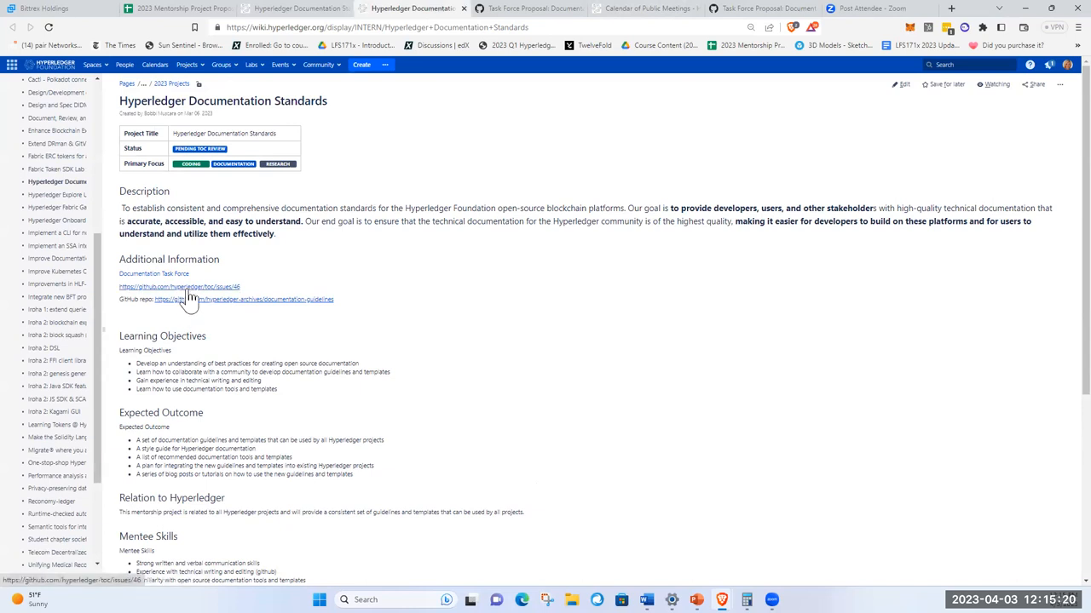
Follow the hyperledger-archives/documentation-guidelines GitHub repo link under Additional Information
{"action": "left_click", "coordinate": [179, 286]}
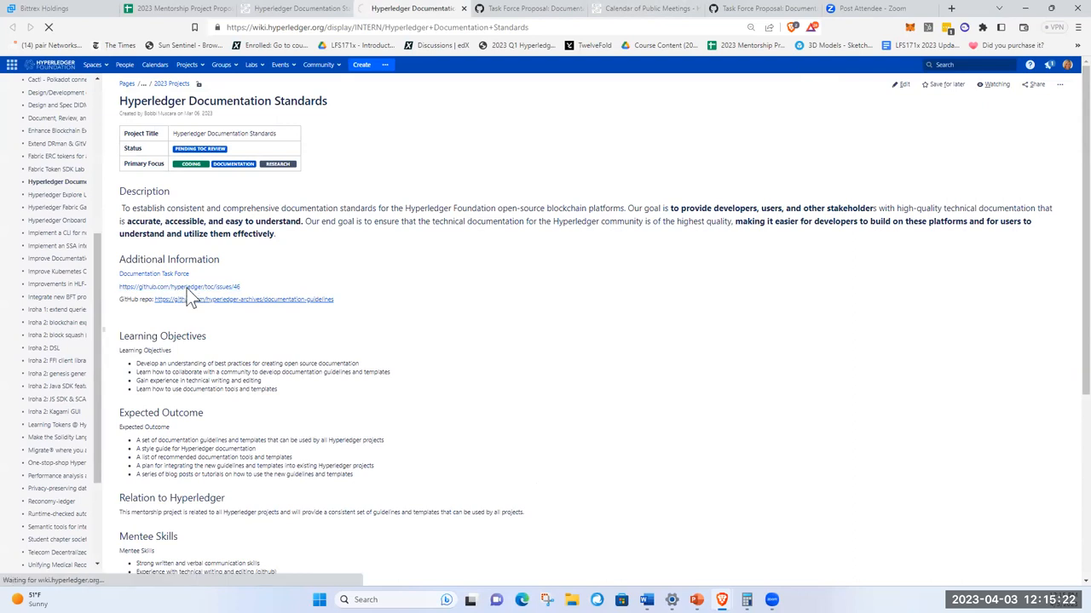
{"action": "left_click", "coordinate": [179, 286]}
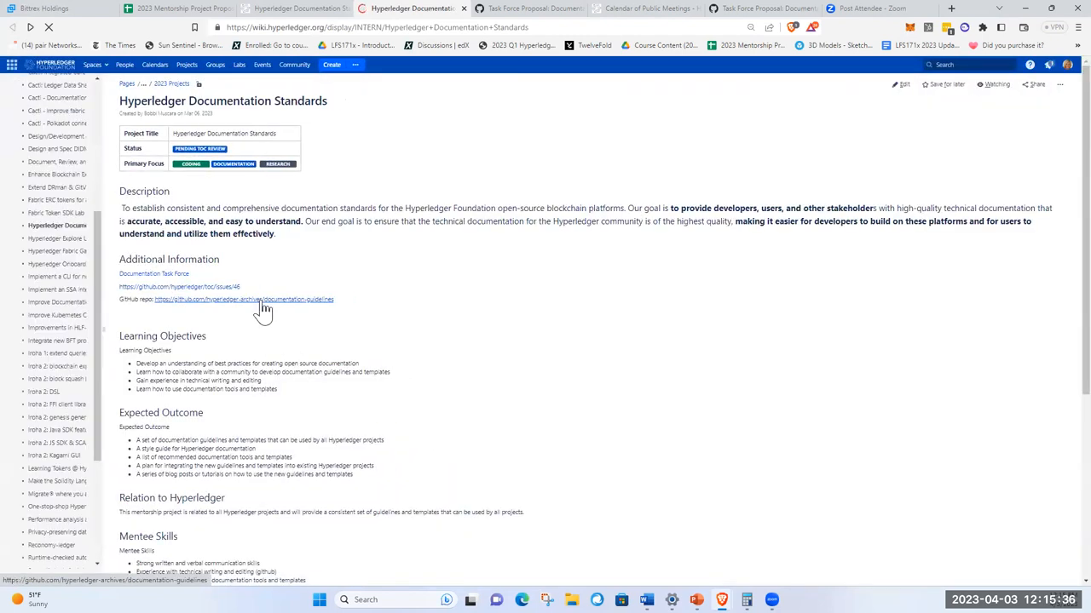
{"action": "left_click", "coordinate": [242, 300]}
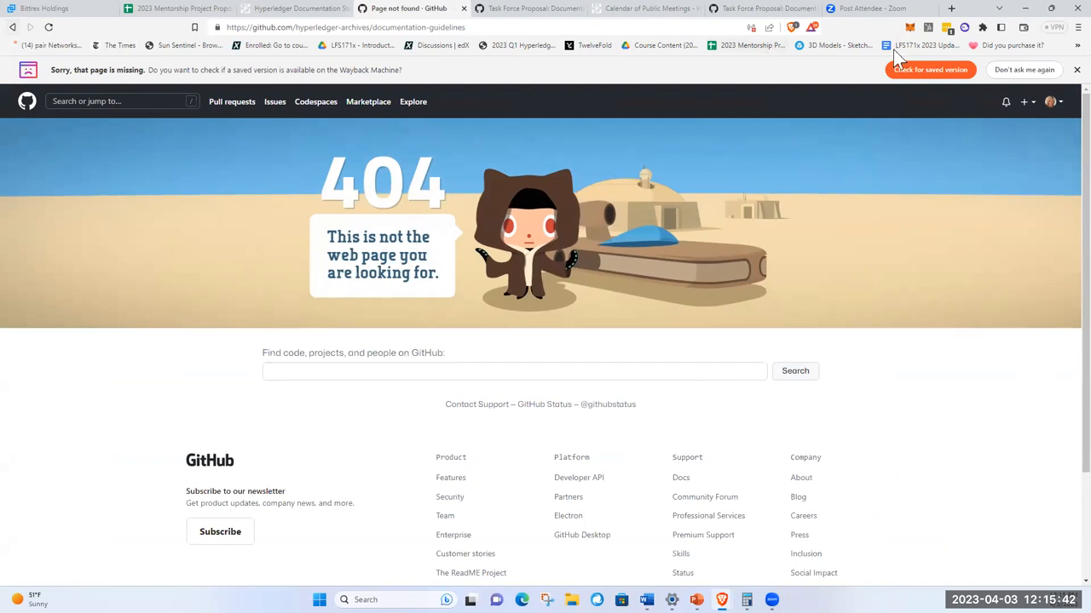
Dismiss the Wayback Machine archive banner on the GitHub 404 page
{"action": "left_click", "coordinate": [936, 69]}
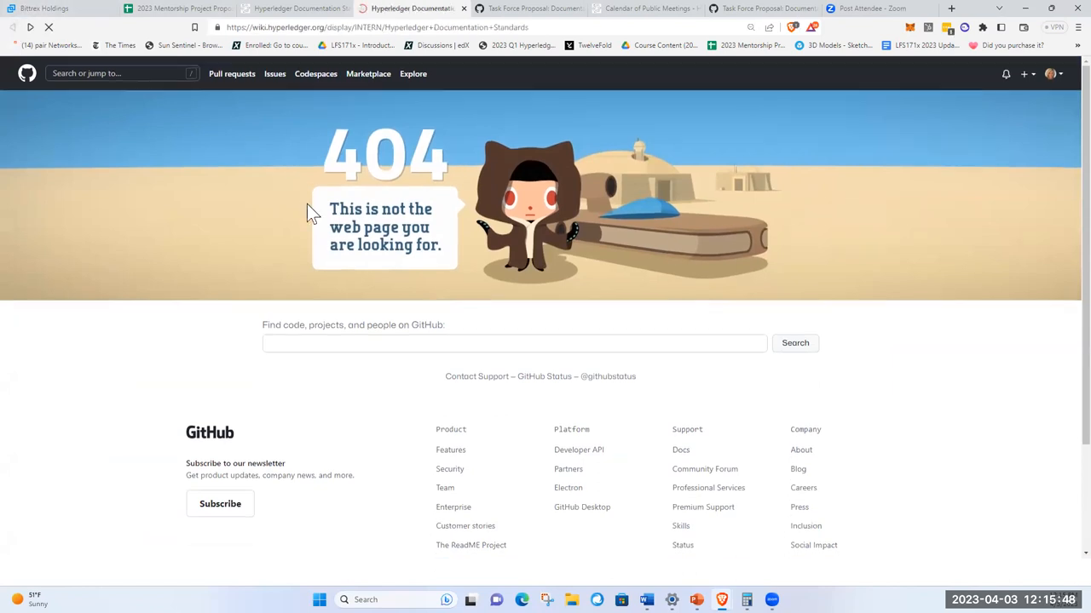
{"action": "mouse_move", "coordinate": [426, 319]}
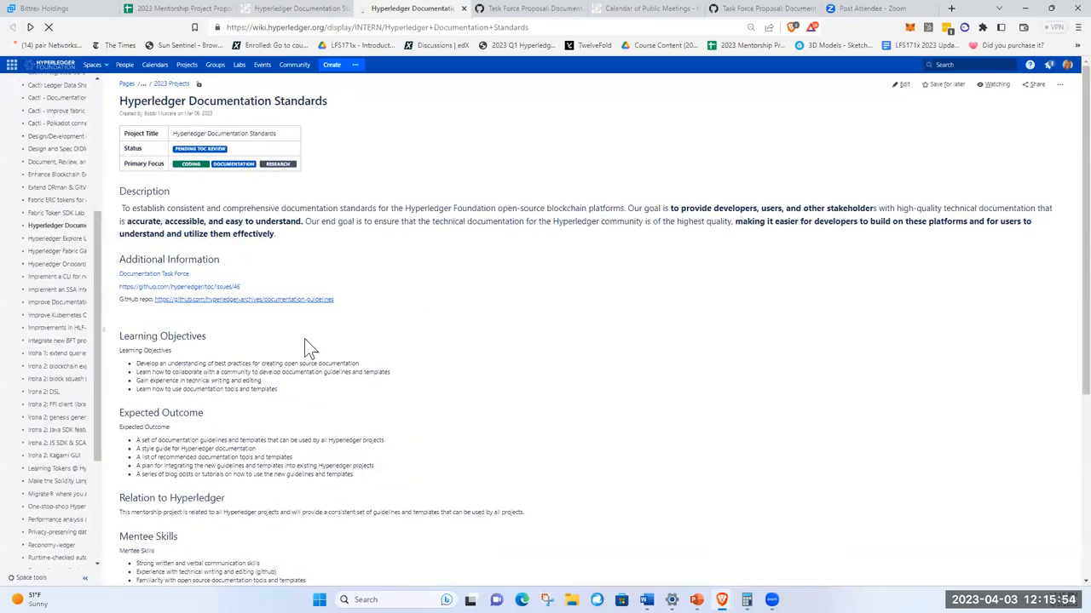
{"action": "mouse_move", "coordinate": [291, 307]}
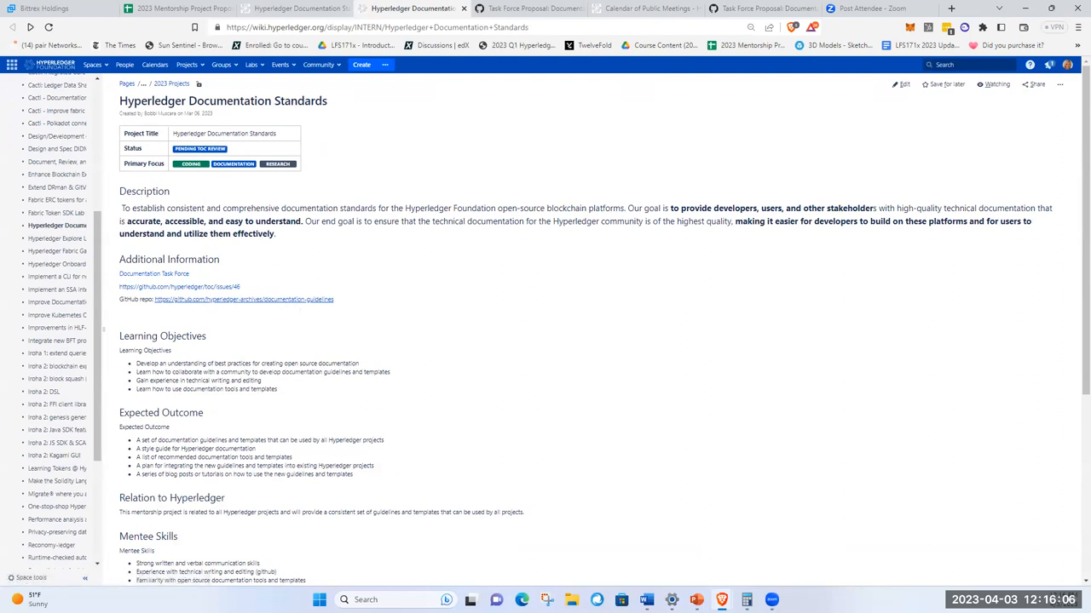
{"action": "mouse_move", "coordinate": [201, 229]}
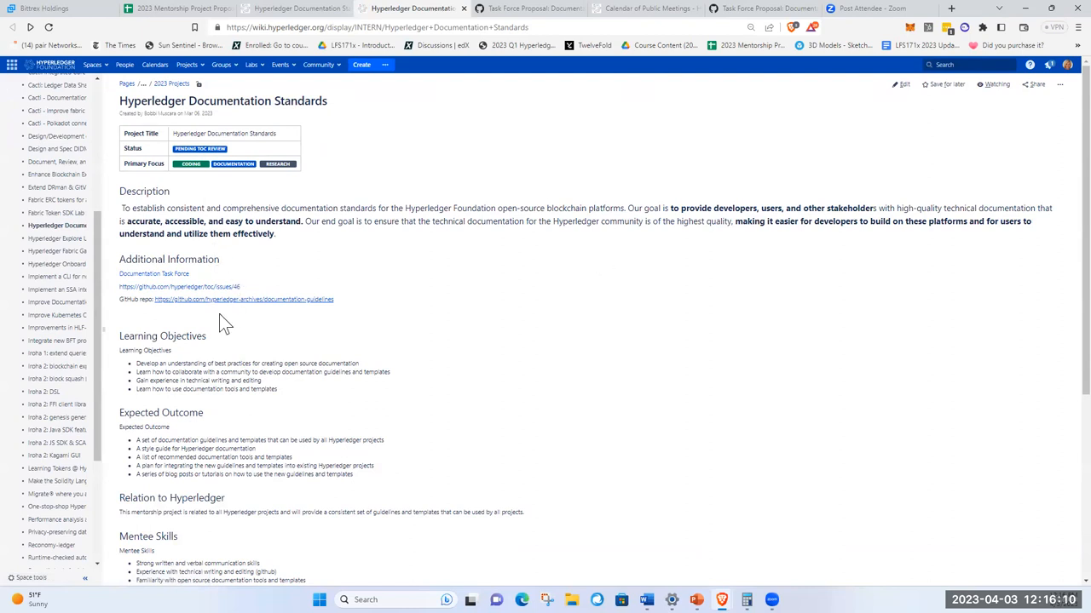
{"action": "mouse_move", "coordinate": [538, 358]}
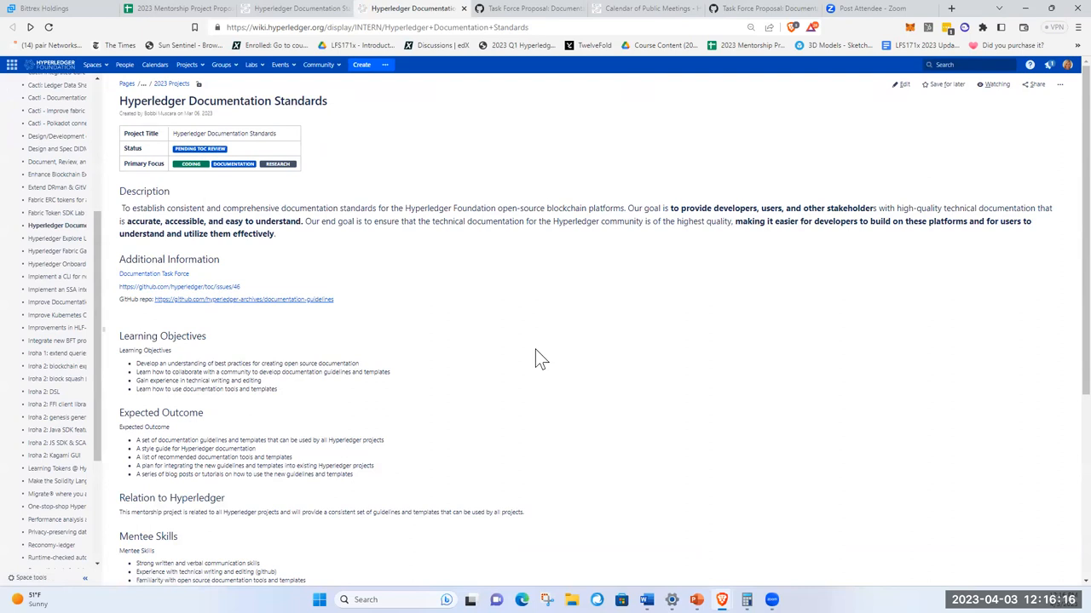
{"action": "mouse_move", "coordinate": [661, 350]}
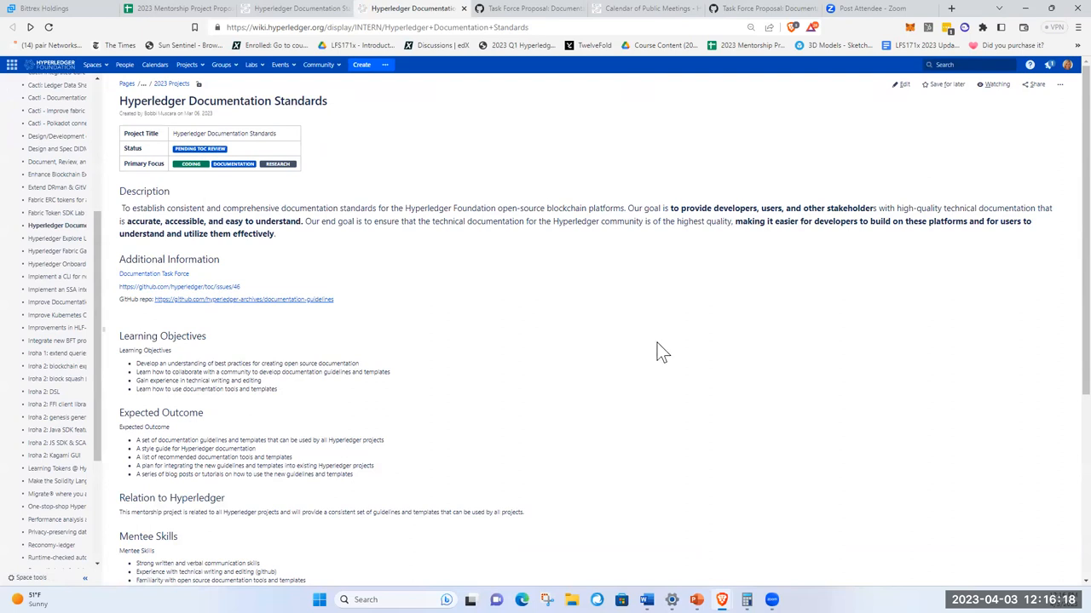
Scroll down the reloaded Hyperledger Documentation Standards page to its Additional Information links
{"action": "scroll", "scroll_direction": "down", "scroll_amount": 3}
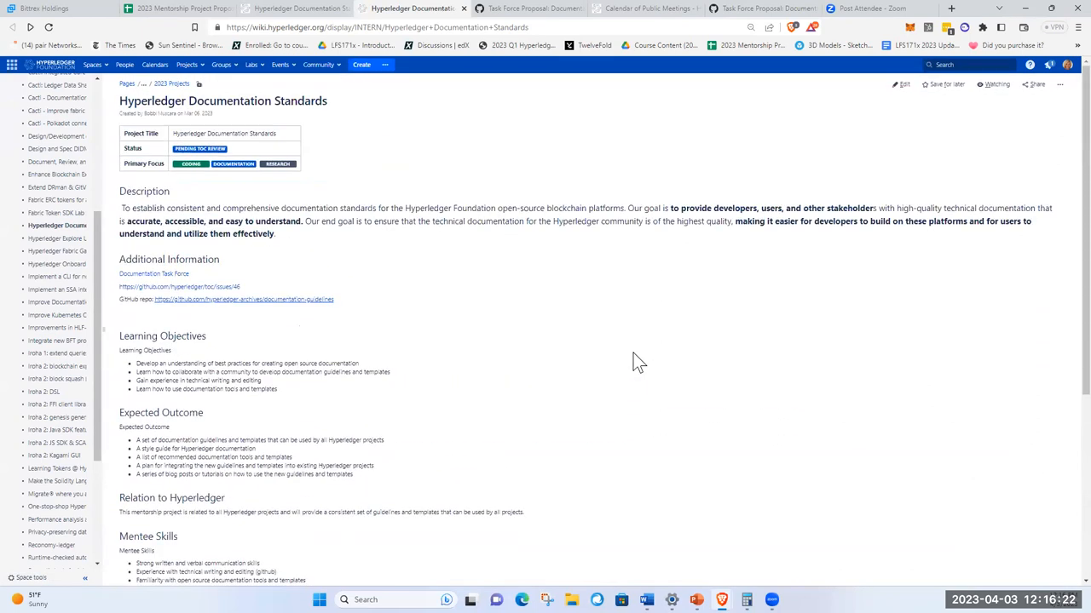
{"action": "mouse_move", "coordinate": [209, 296]}
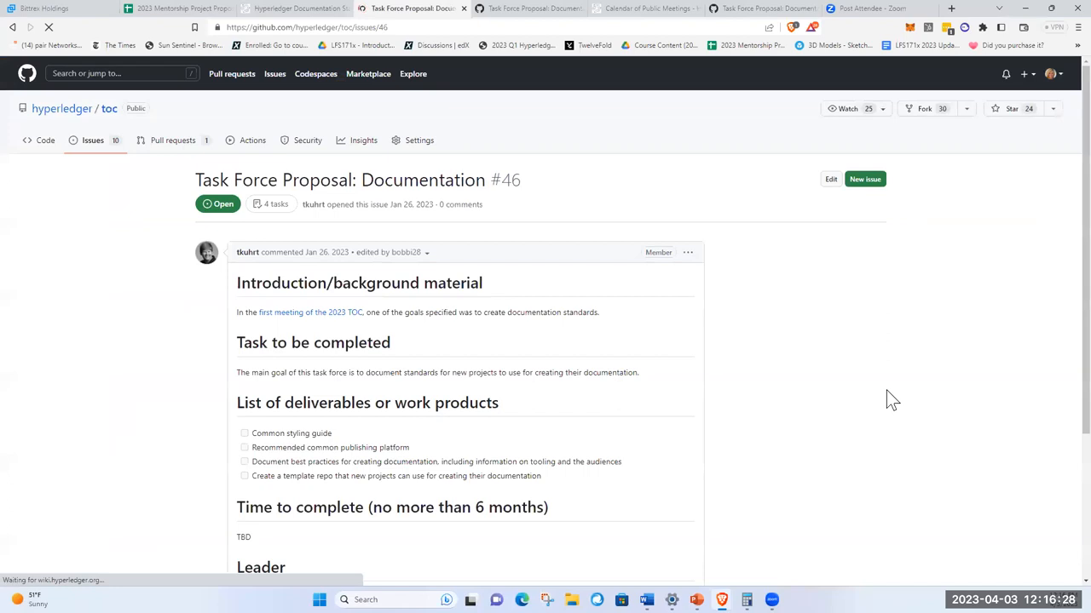
Read through issue #46's four deliverables, then return to the Documentation Standards tab
{"action": "scroll", "scroll_direction": "down", "scroll_amount": 3}
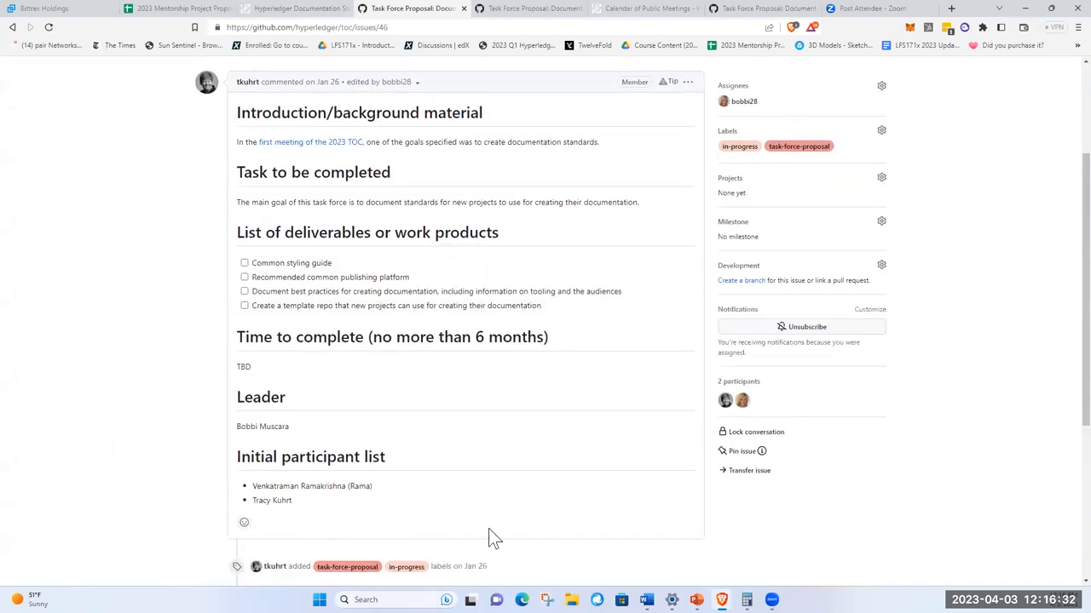
{"action": "scroll", "scroll_direction": "down", "scroll_amount": 3}
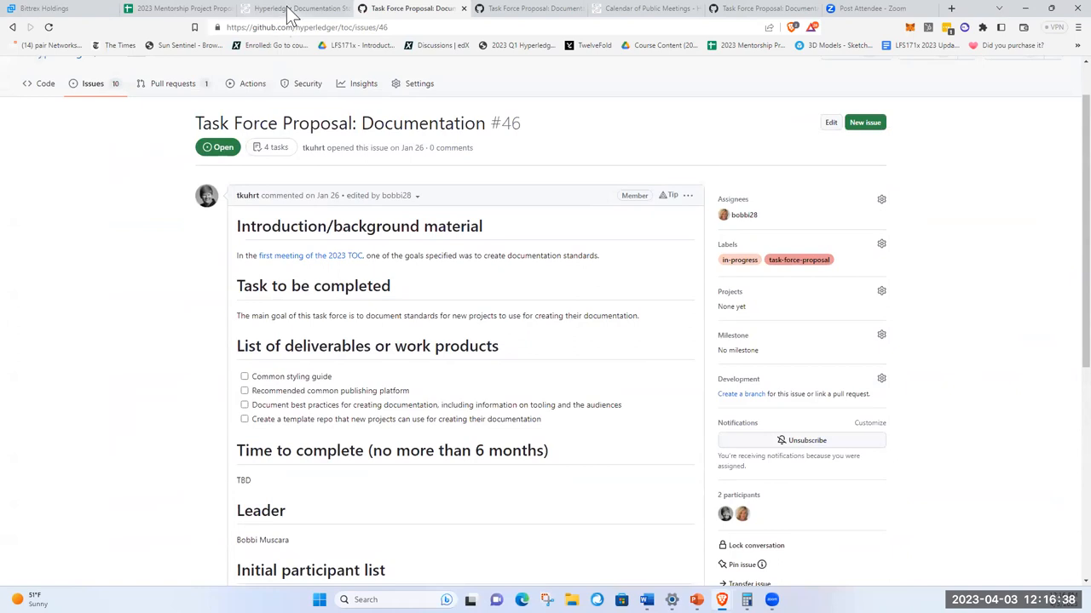
{"action": "left_click", "coordinate": [303, 11]}
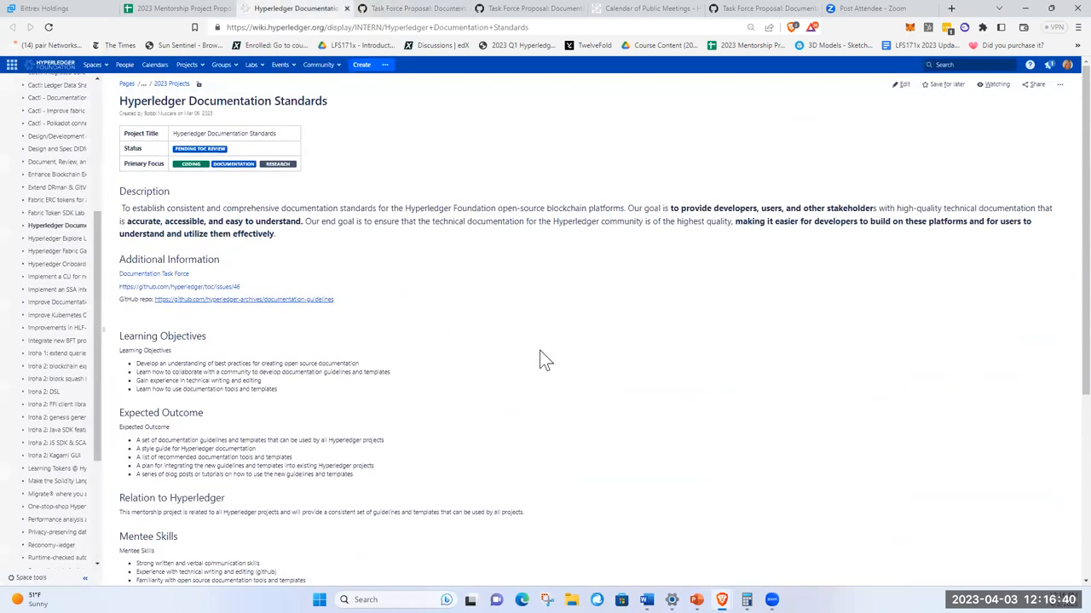
{"action": "mouse_move", "coordinate": [628, 25]}
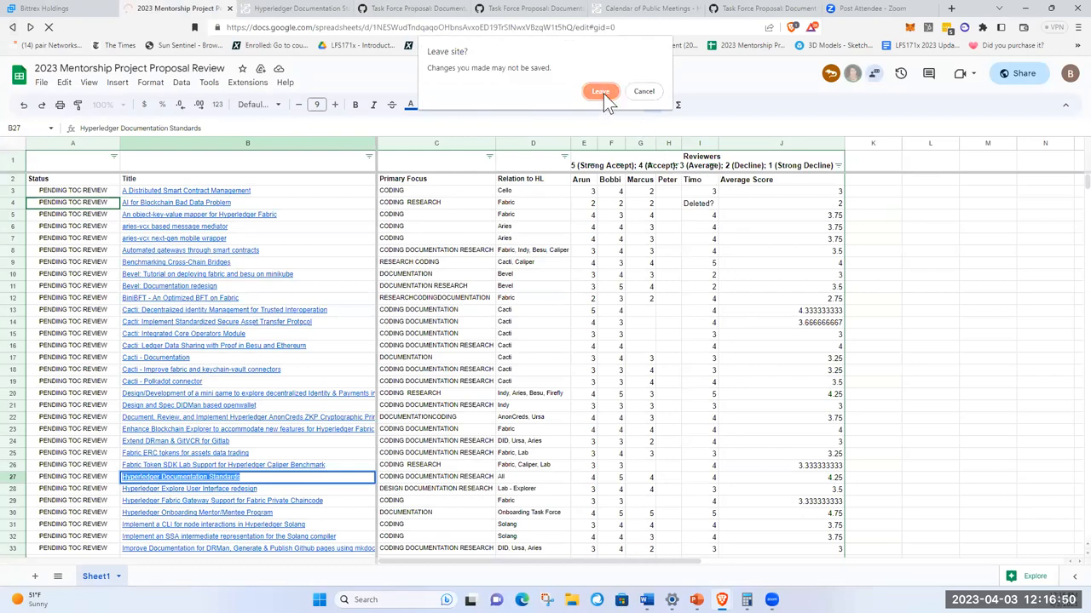
Confirm leaving the Google Sheets page in the 'Leave site?' dialog
{"action": "left_click", "coordinate": [602, 91]}
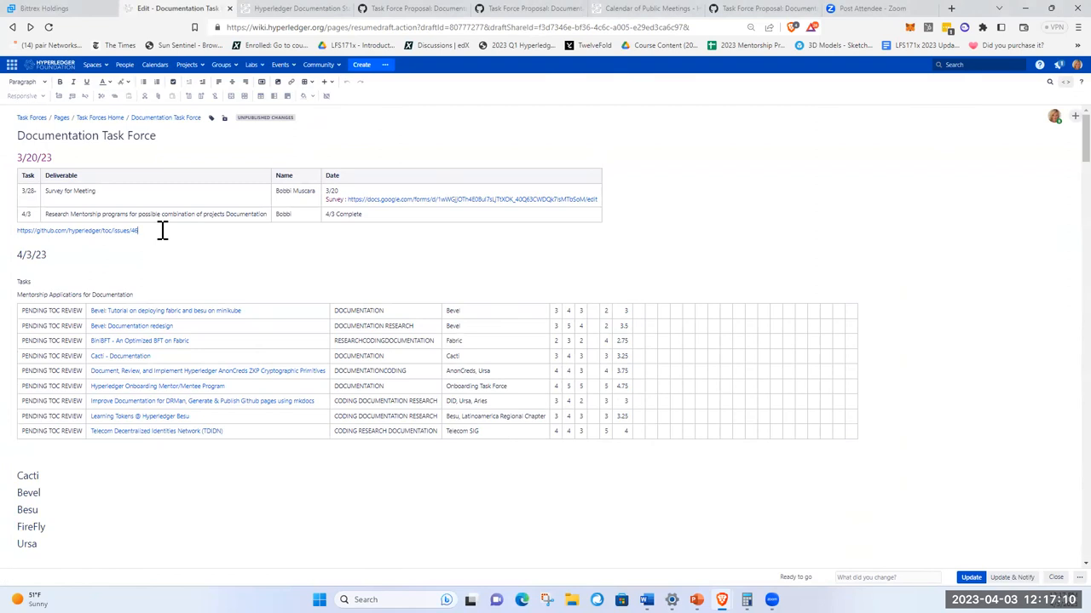
Add a 'Project Best Practices task force' link below issue #46 and follow it
{"action": "type", "text": "Project Best Practices task force"}
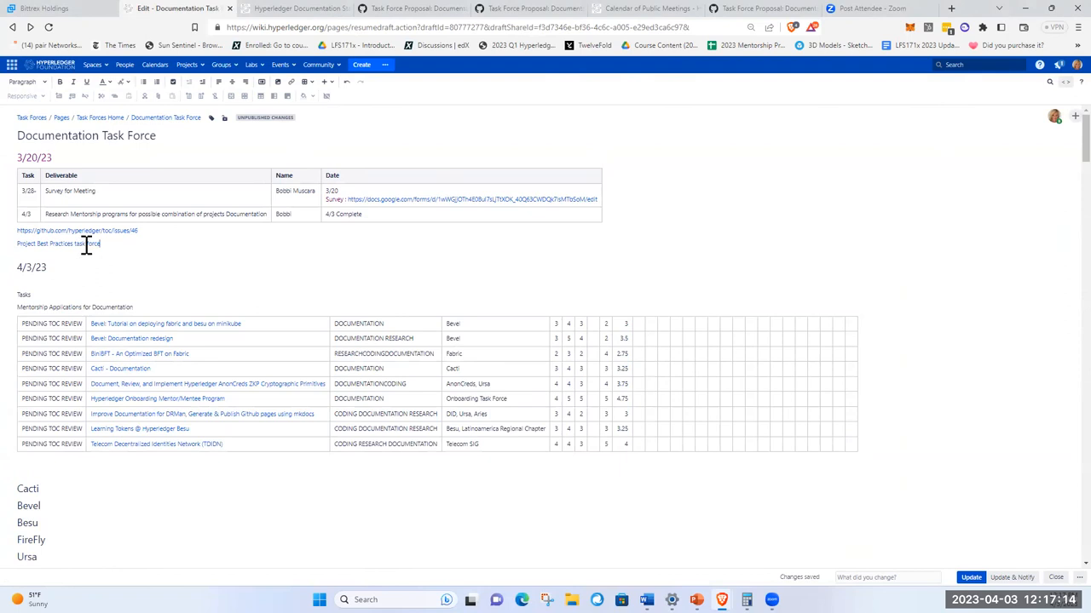
{"action": "mouse_move", "coordinate": [74, 247]}
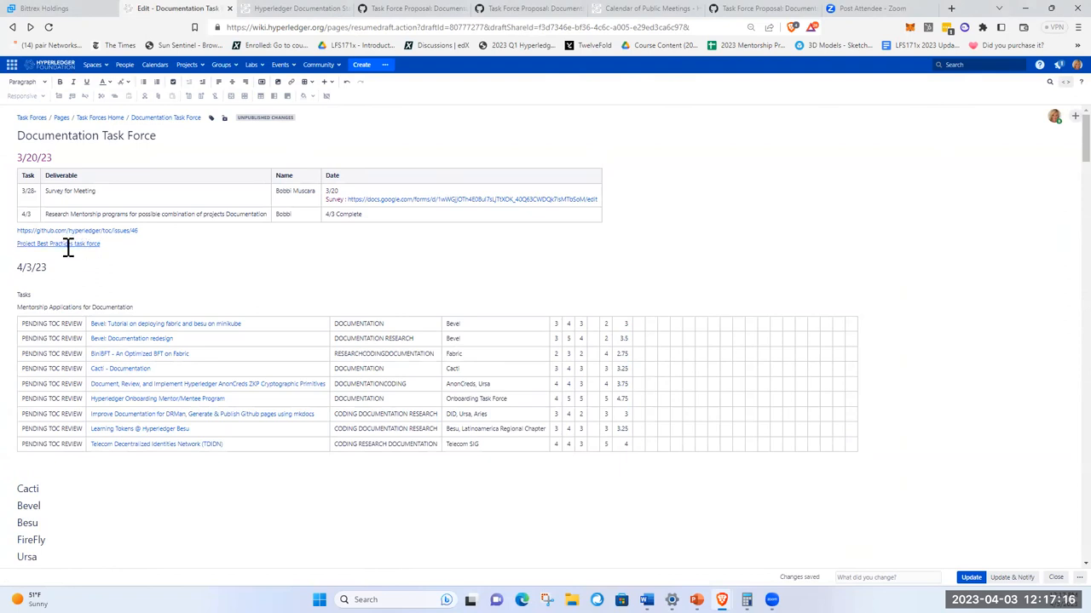
{"action": "left_click", "coordinate": [46, 247]}
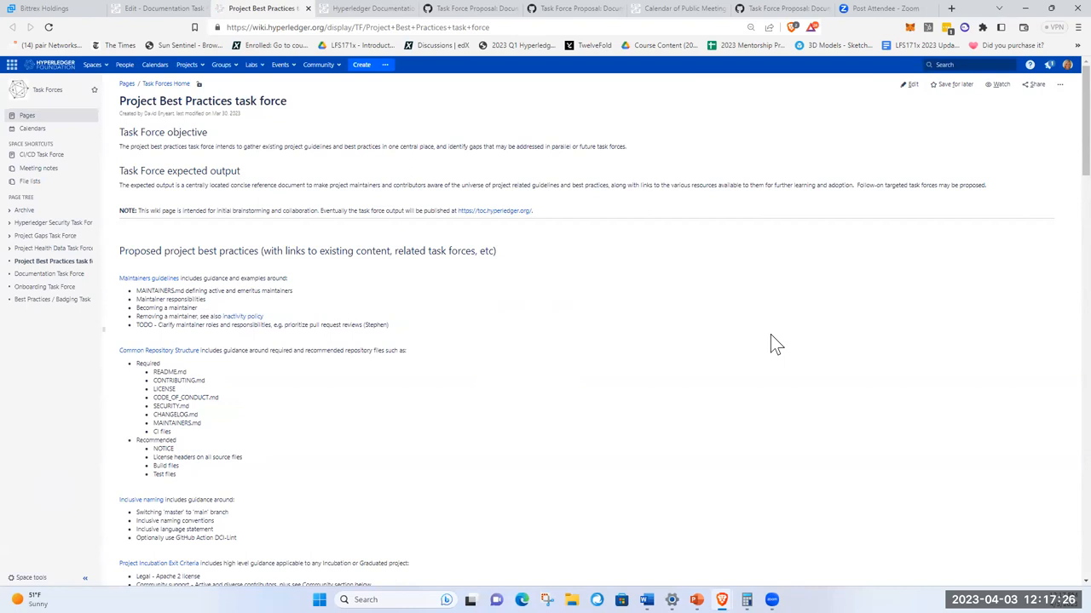
Scroll through the Project Best Practices task force page, then return to the Documentation Task Force draft
{"action": "scroll", "scroll_direction": "down", "scroll_amount": 3}
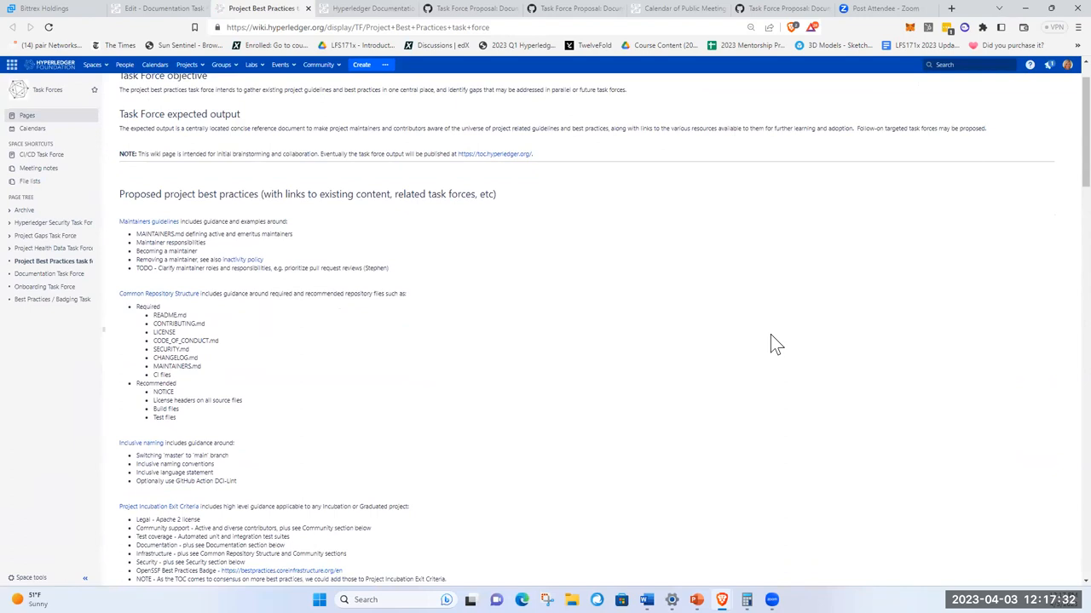
{"action": "scroll", "scroll_direction": "down", "scroll_amount": 3}
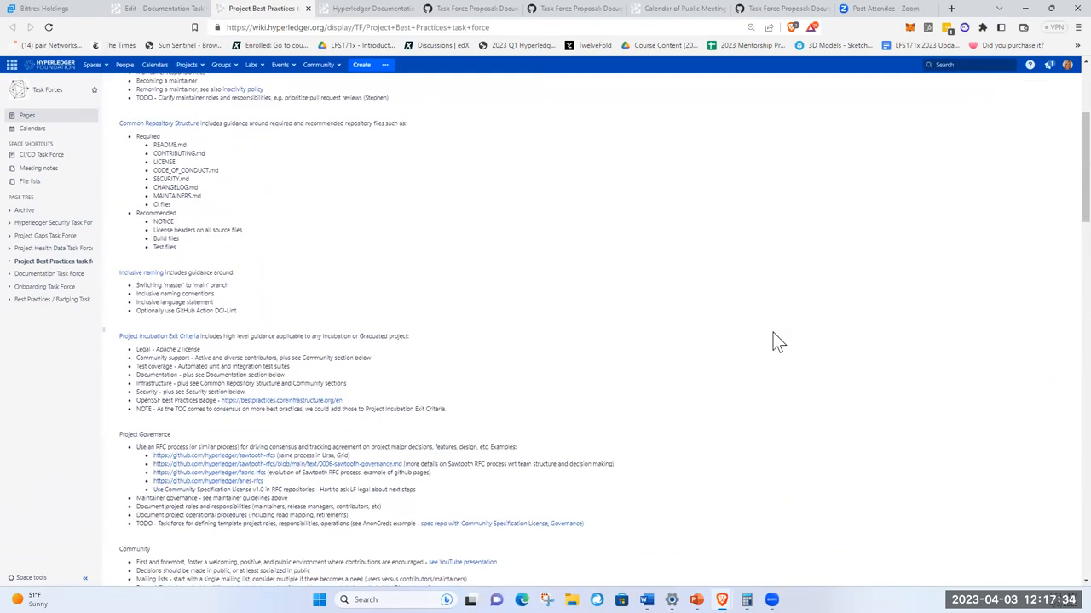
{"action": "scroll", "scroll_direction": "down", "scroll_amount": 3}
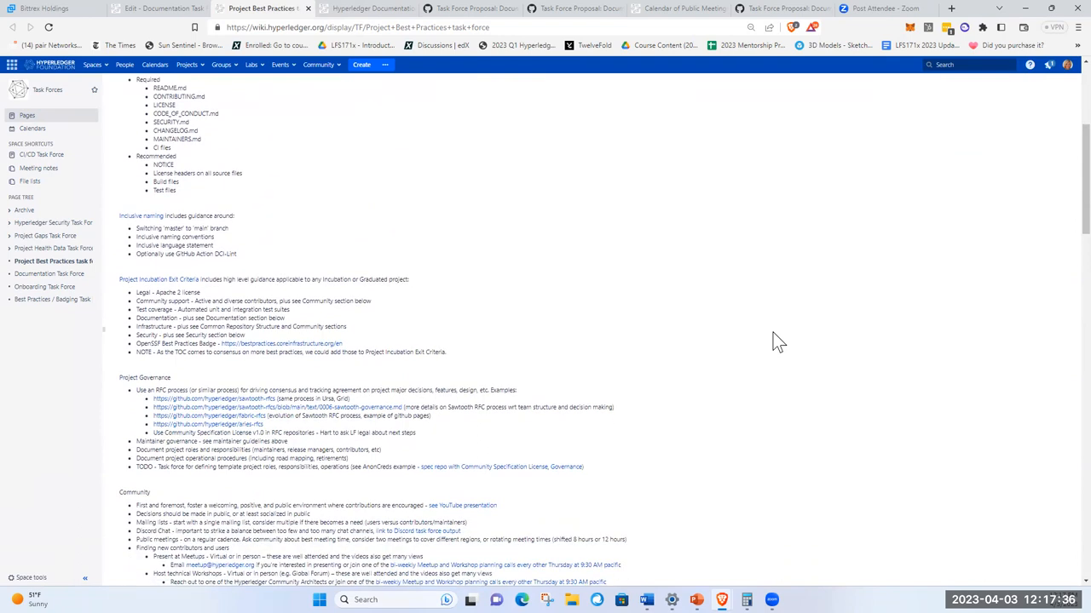
{"action": "scroll", "scroll_direction": "down", "scroll_amount": 3}
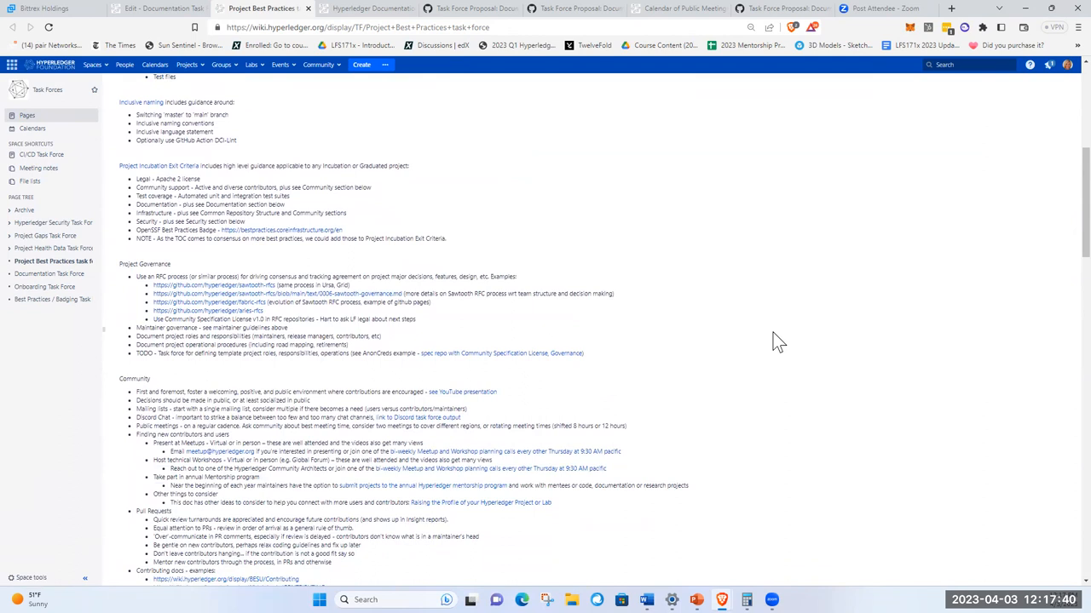
{"action": "scroll", "scroll_direction": "down", "scroll_amount": 3}
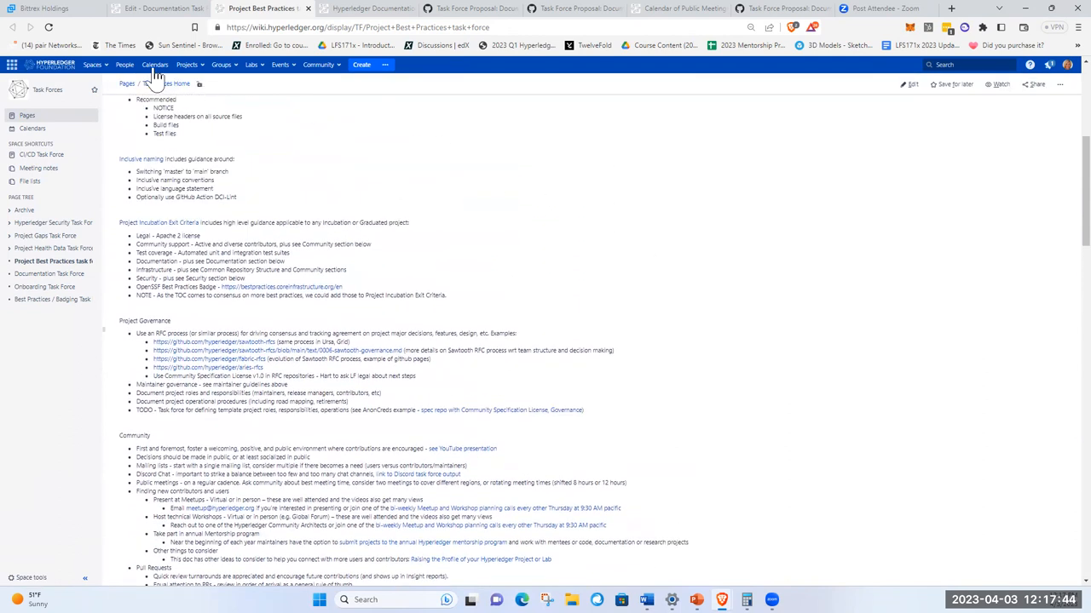
{"action": "left_click", "coordinate": [154, 9]}
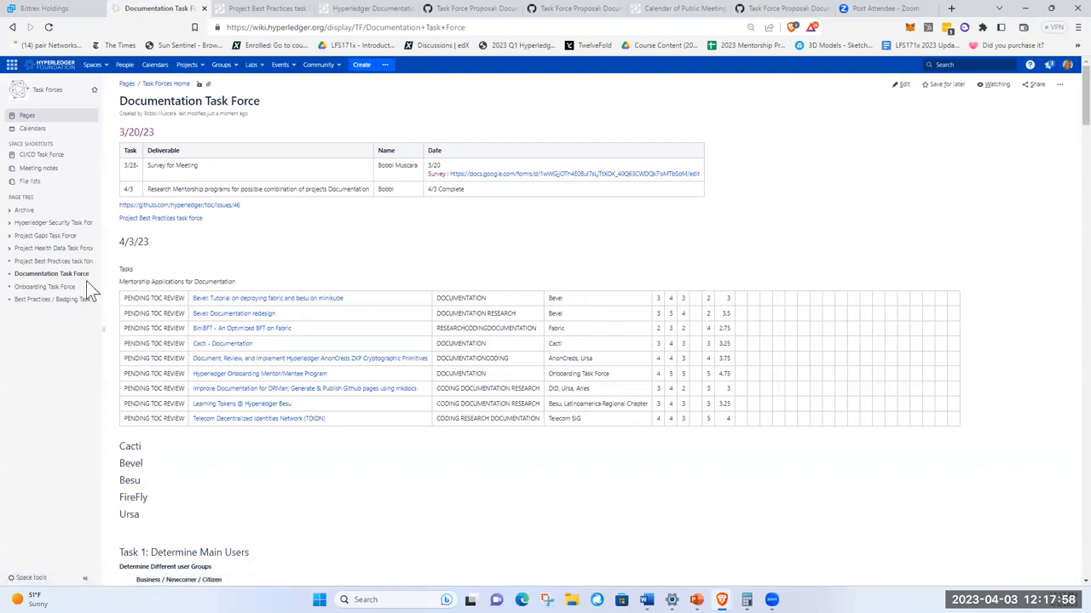
Open the Onboarding Task Force page to view its 3/20/23 task table and onboarding screenshots
{"action": "left_click", "coordinate": [44, 287]}
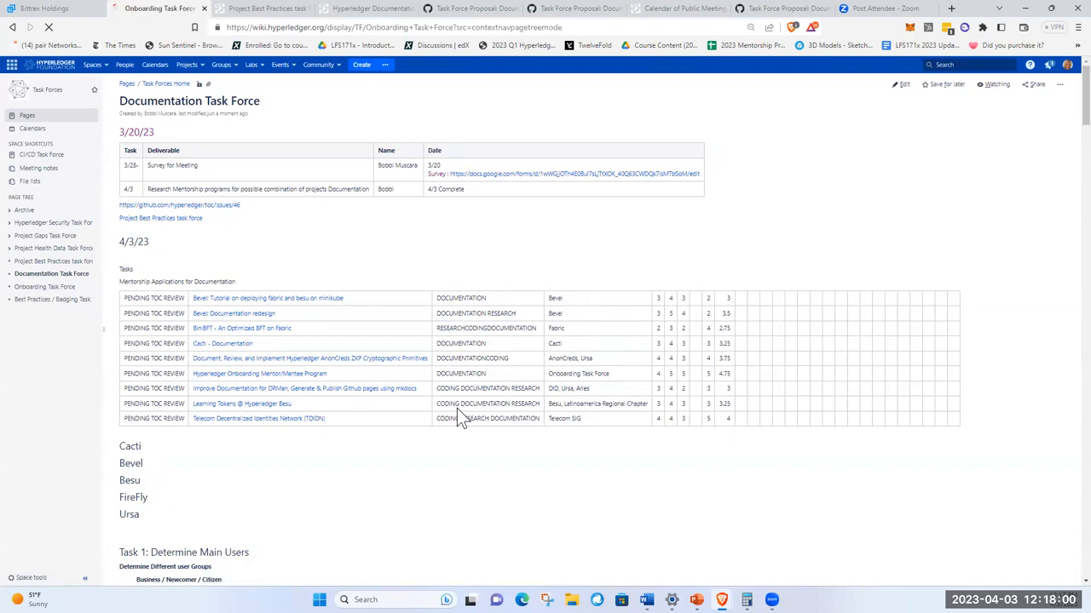
{"action": "left_click", "coordinate": [44, 286]}
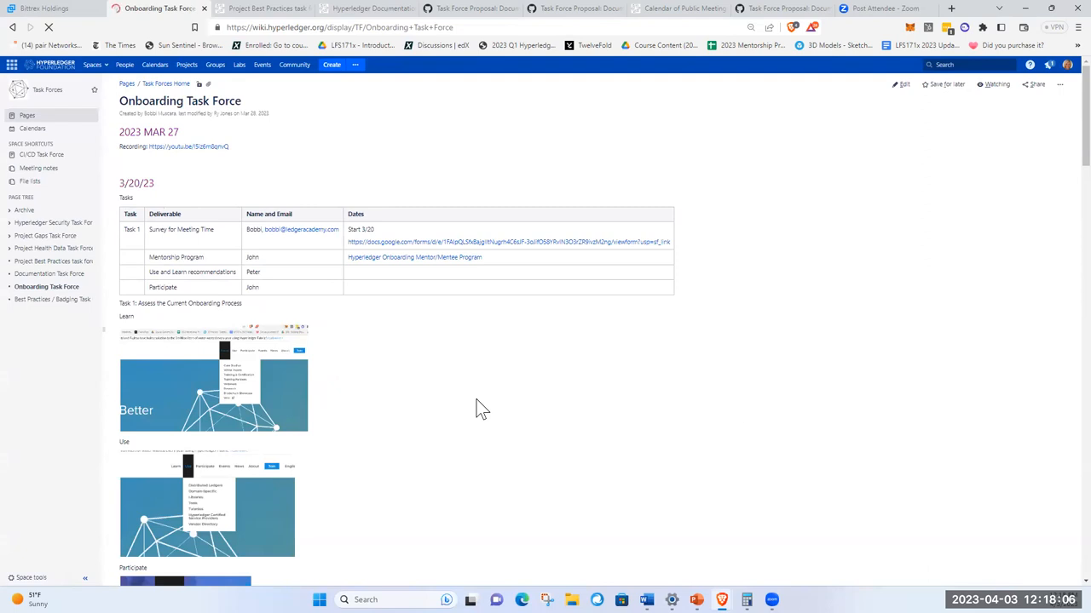
{"action": "mouse_move", "coordinate": [460, 356]}
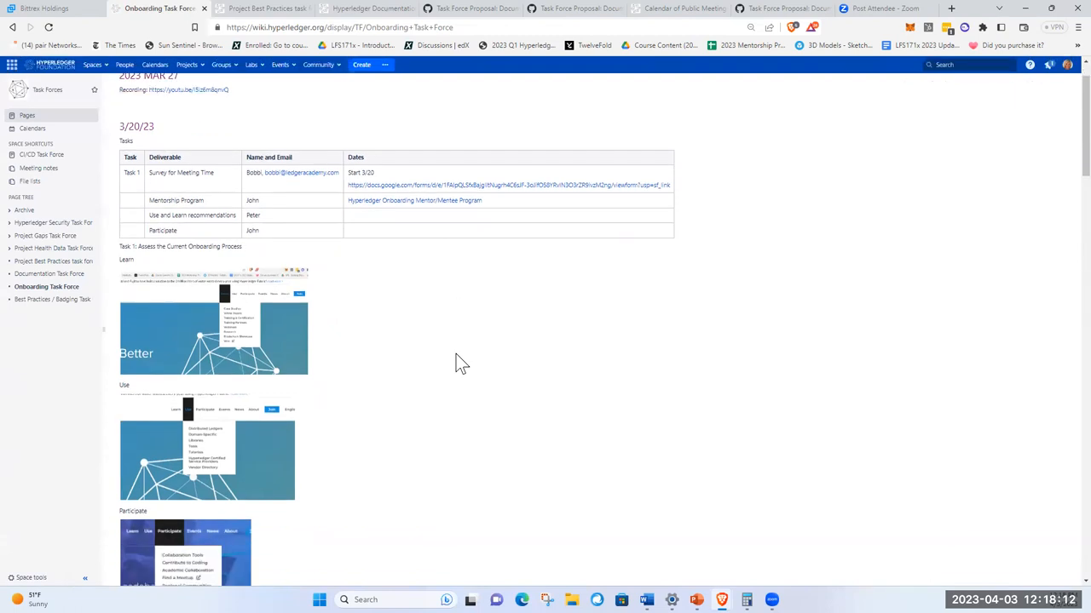
{"action": "mouse_move", "coordinate": [457, 469]}
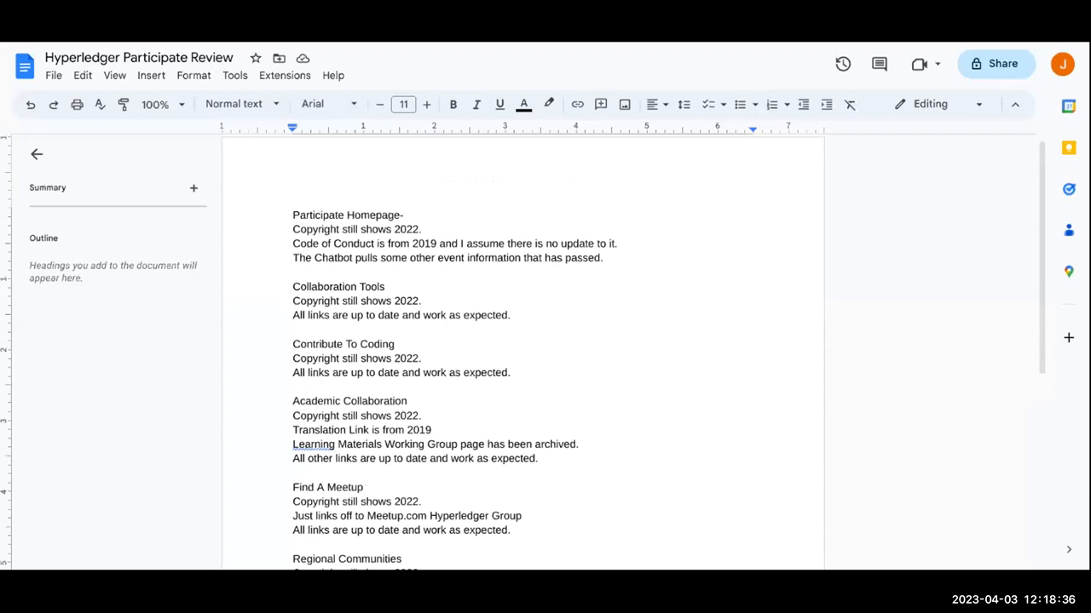
{"action": "mouse_move", "coordinate": [23, 382]}
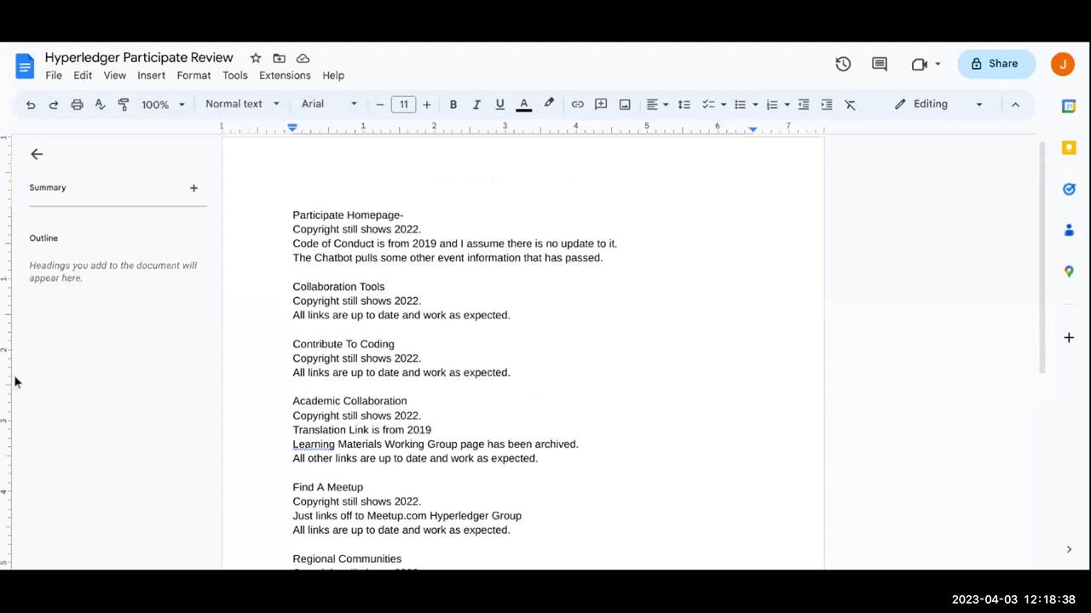